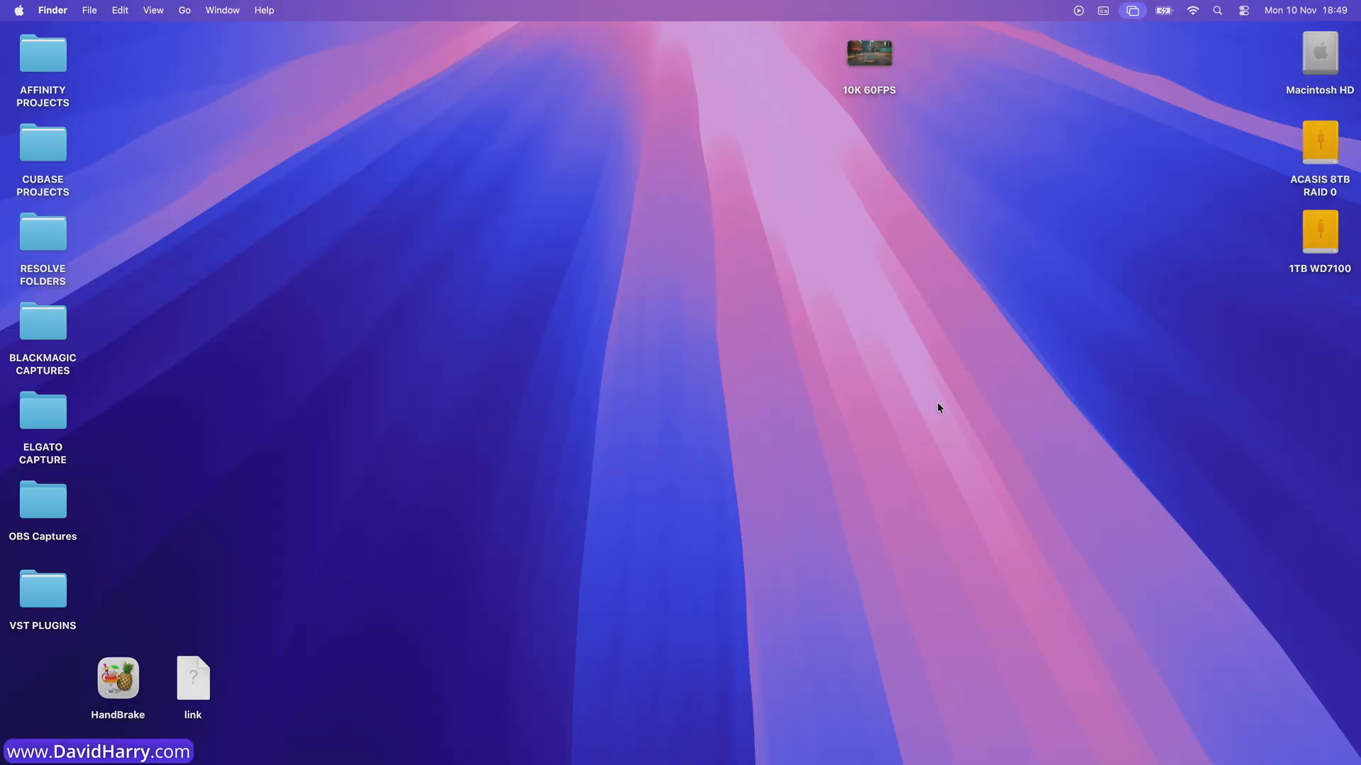
Navigate into ACASIS 8TB RAID 0 > UNCOMPRESSED VIDEO FILES and bring up the context menu for 10K 60FPS.
click(869, 52)
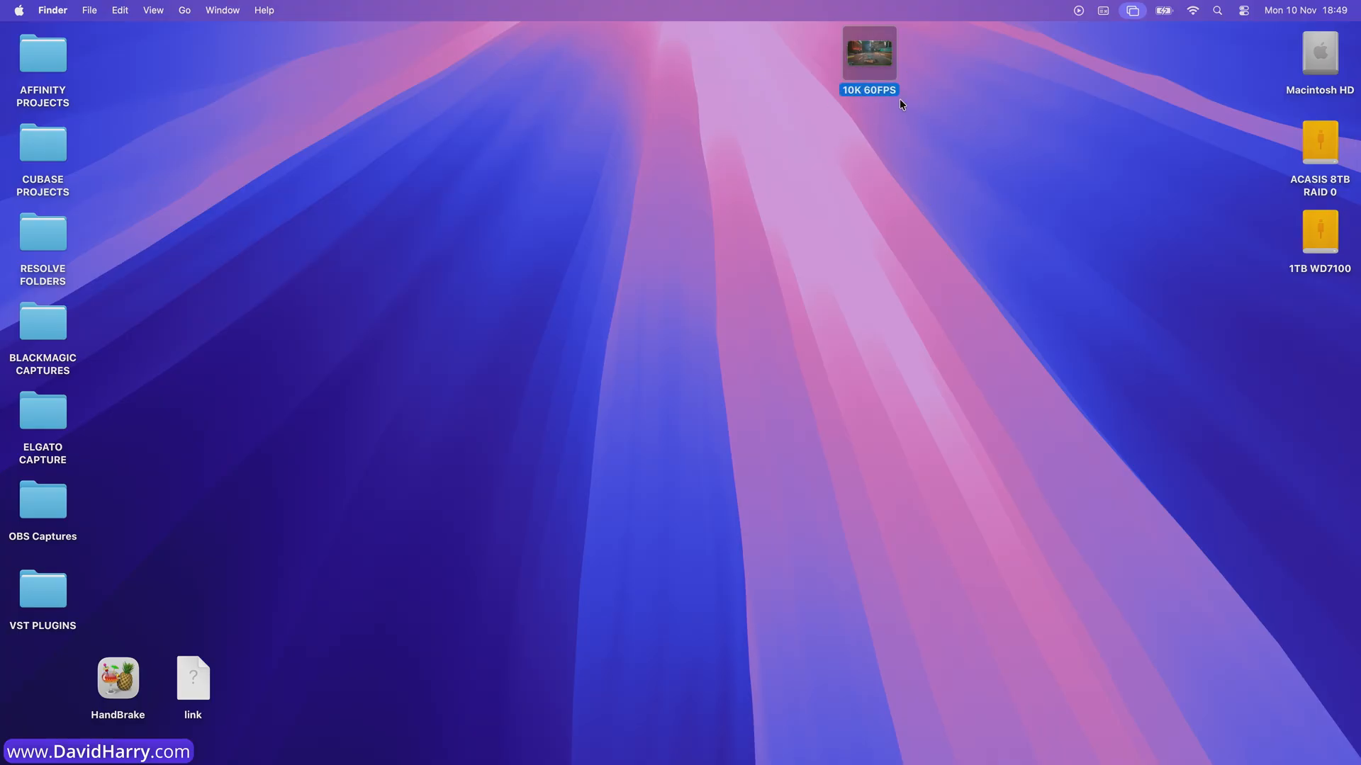
mouse_move(1130, 193)
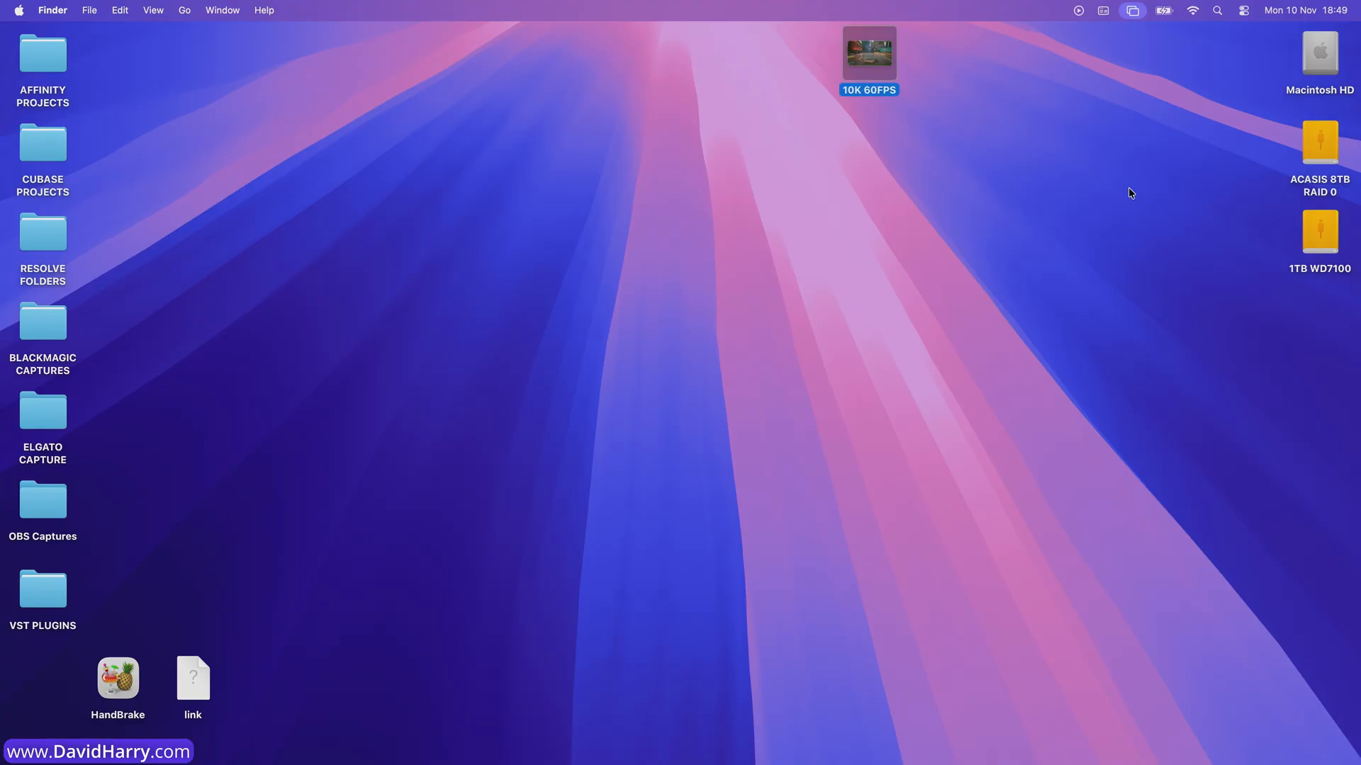
double_click(1320, 140)
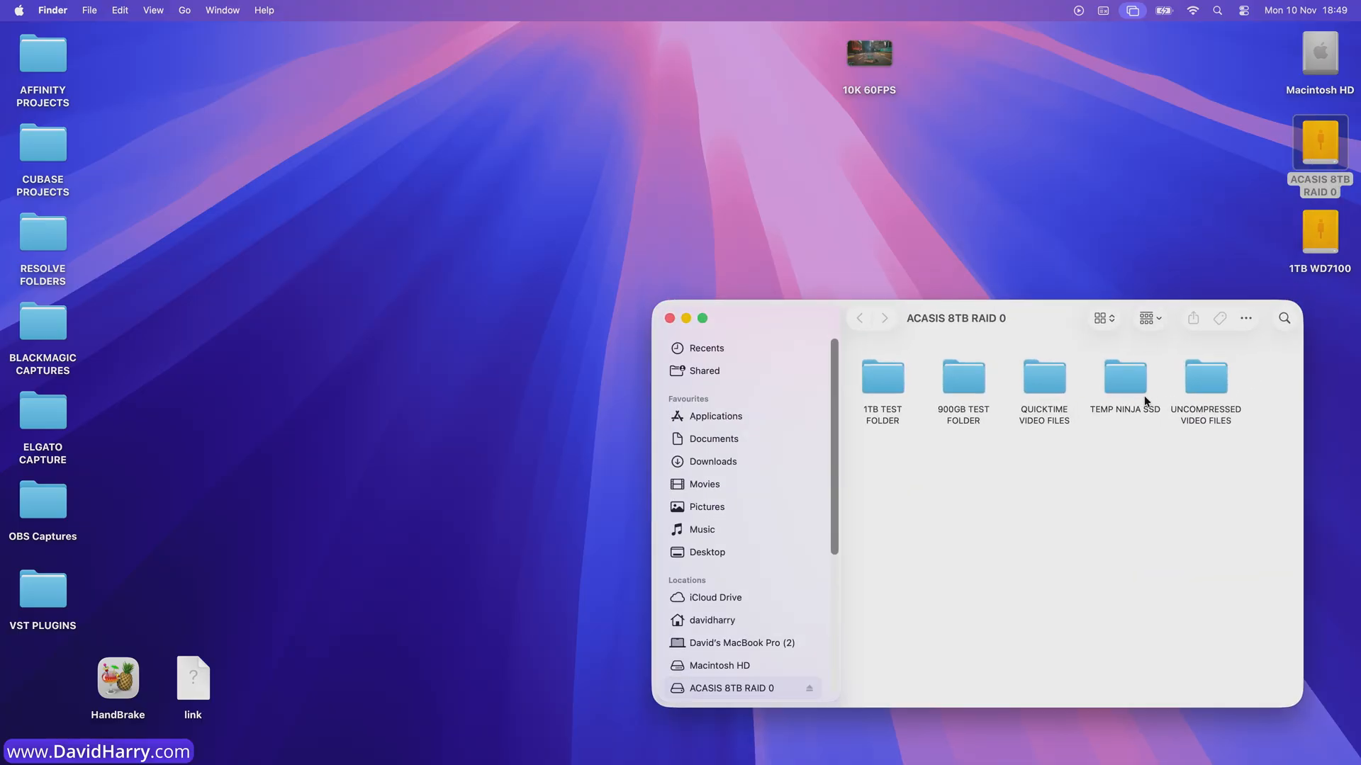
double_click(1205, 379)
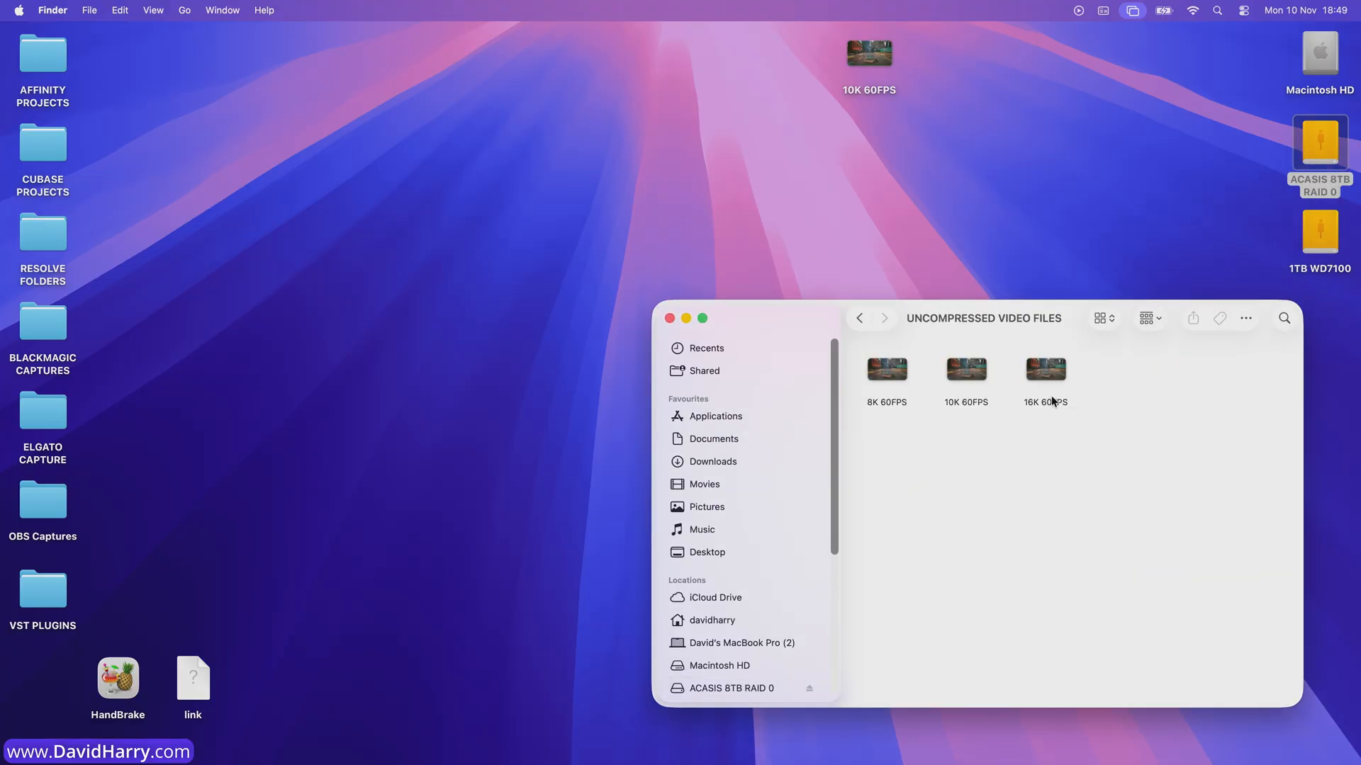
right_click(965, 368)
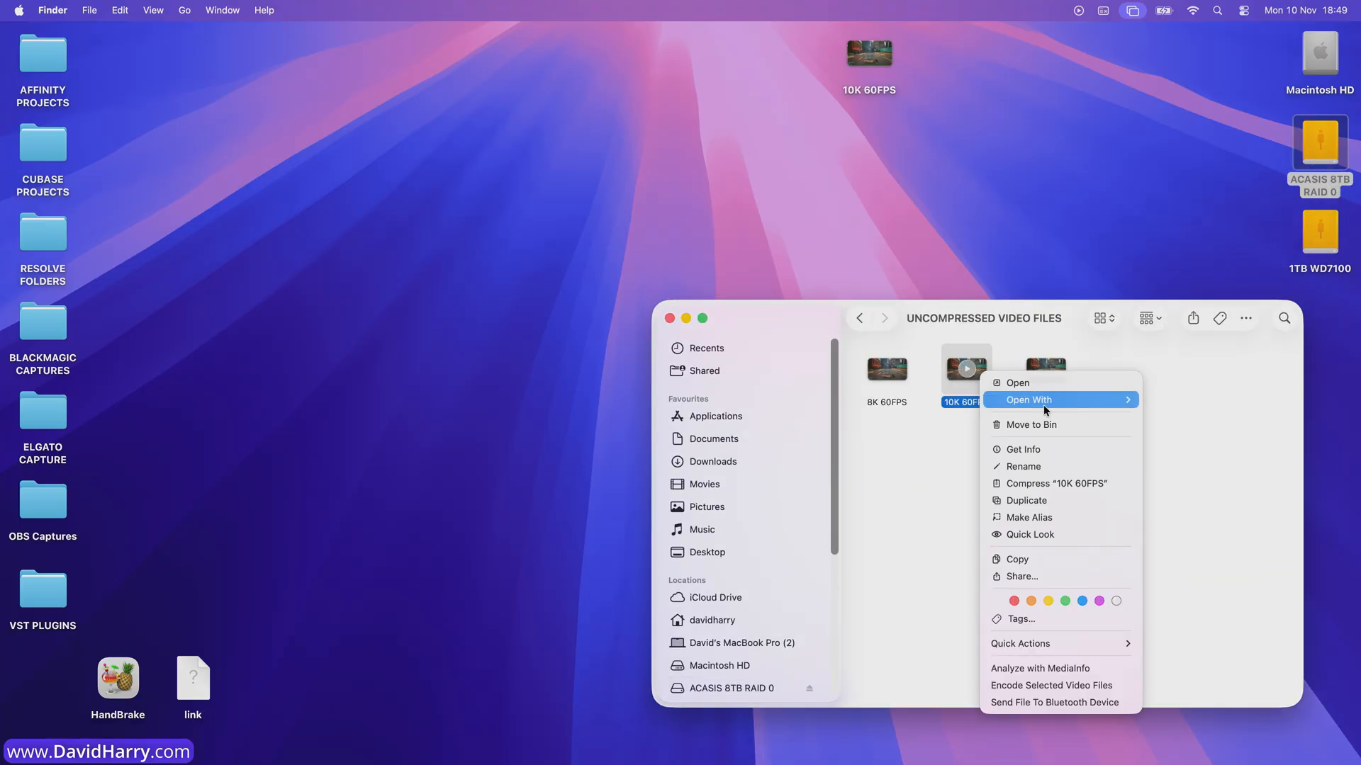
Show Get Info for the RAID copy of 10K 60FPS, 568.18 GB, beside the desktop copy's info.
click(1022, 449)
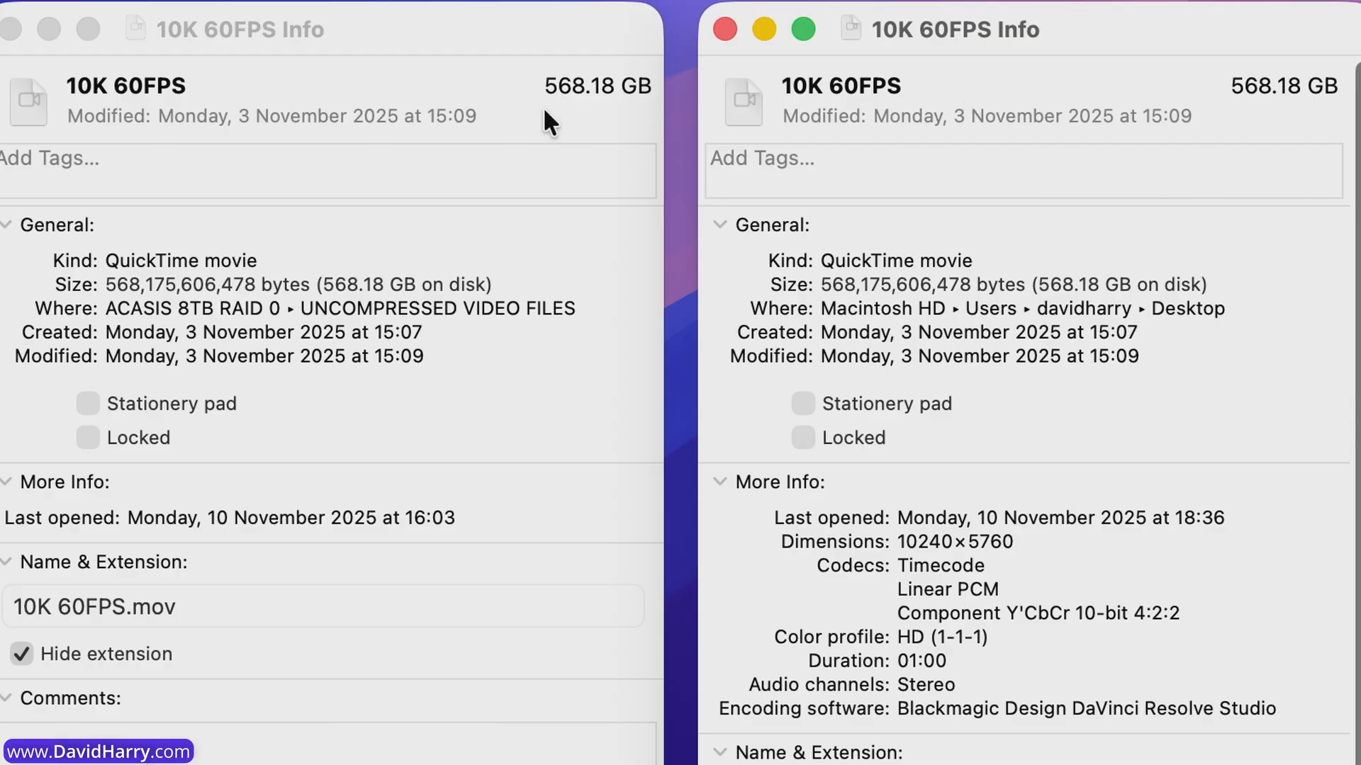
mouse_move(594, 117)
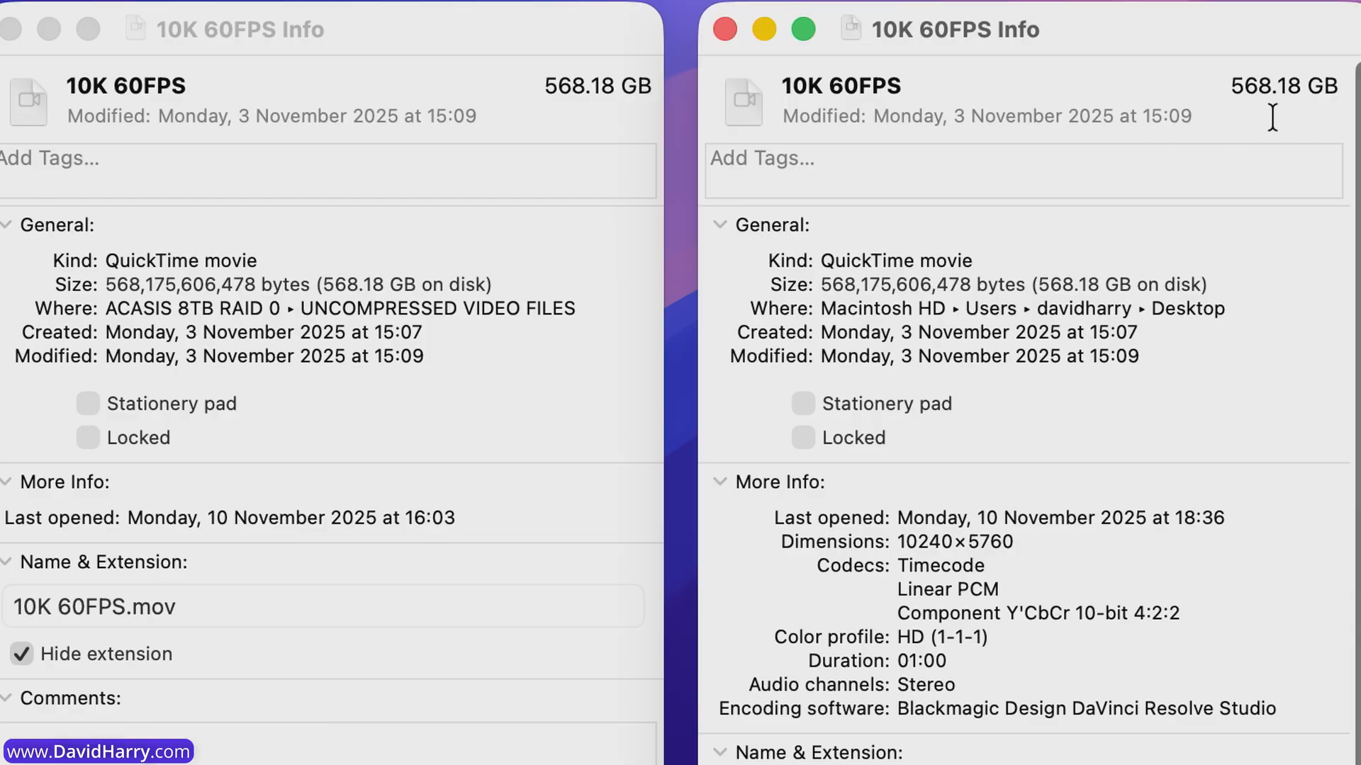
mouse_move(377, 352)
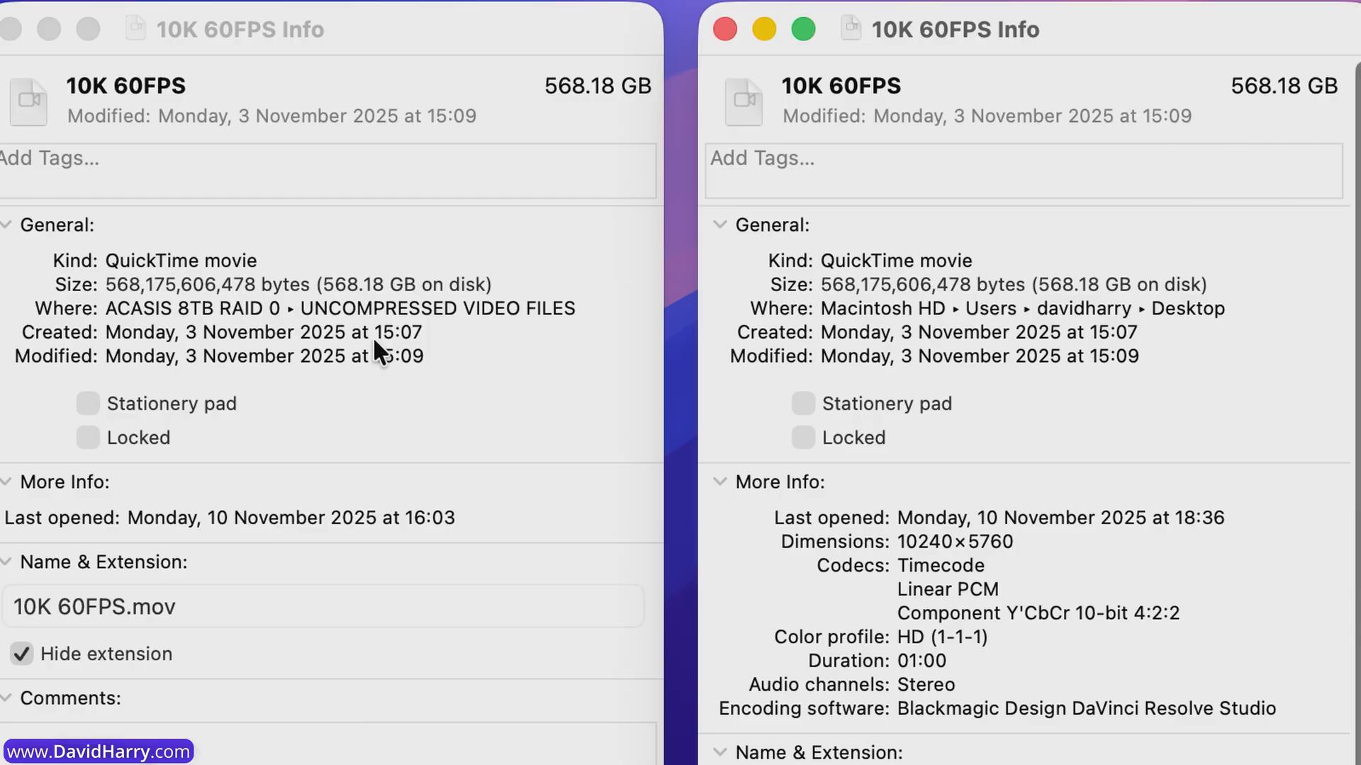
mouse_move(239, 312)
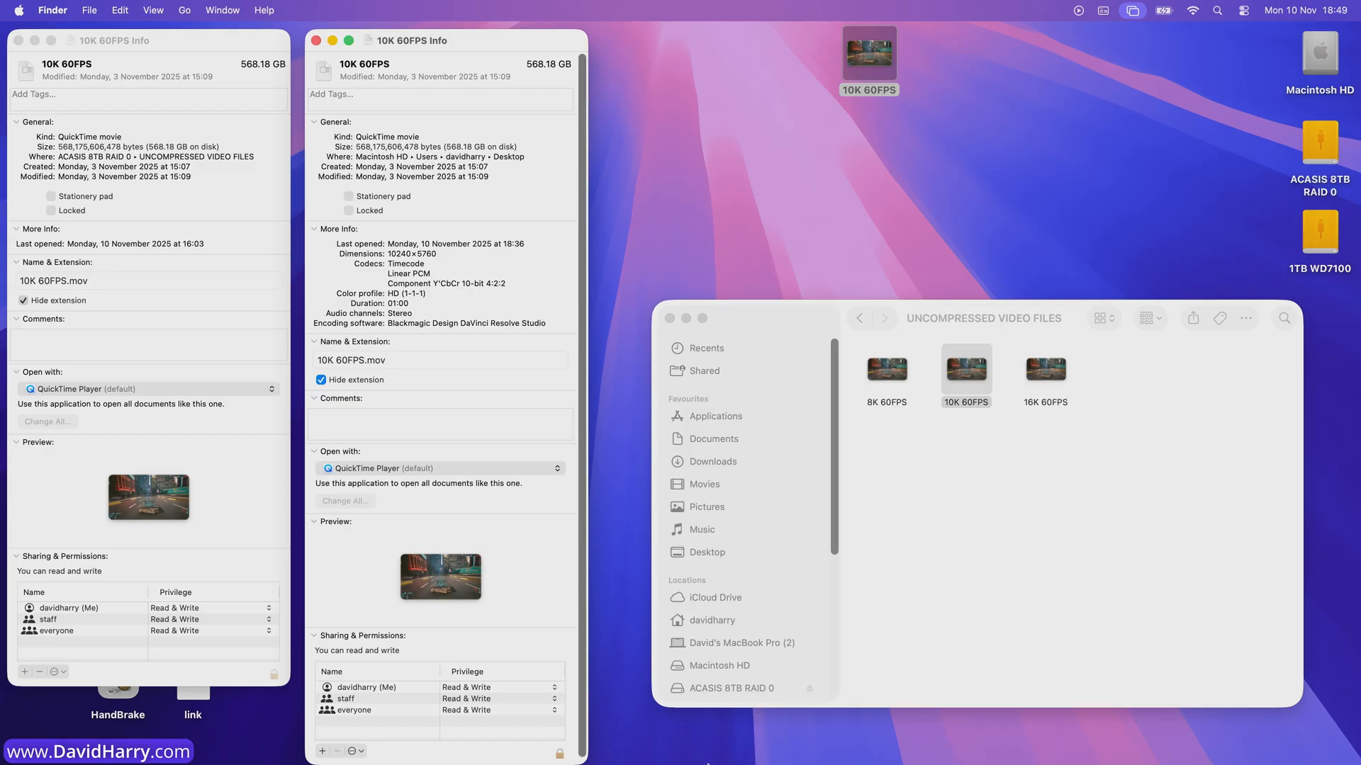
mouse_move(927, 723)
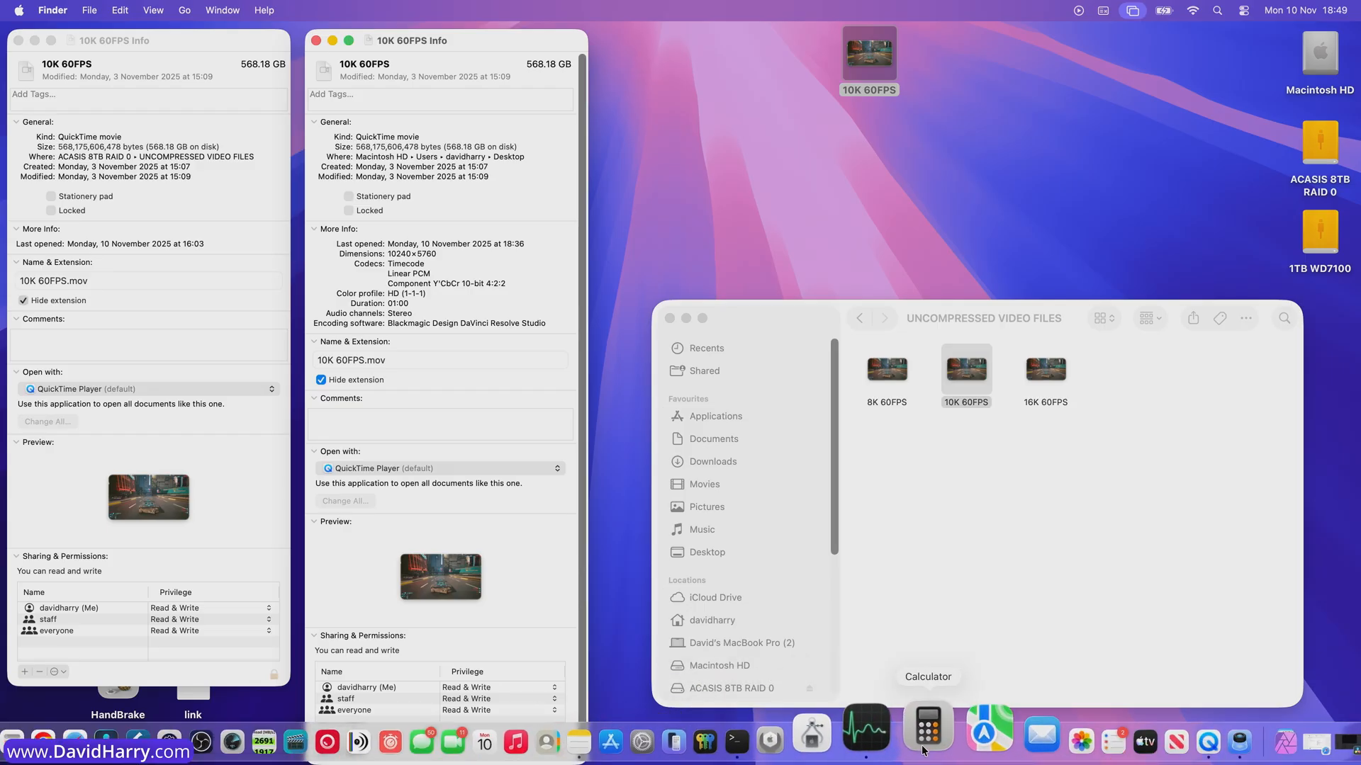
Divide the 568 GB file size by 60 in Calculator, getting 9.46666667, then close it.
click(927, 732)
text(568)
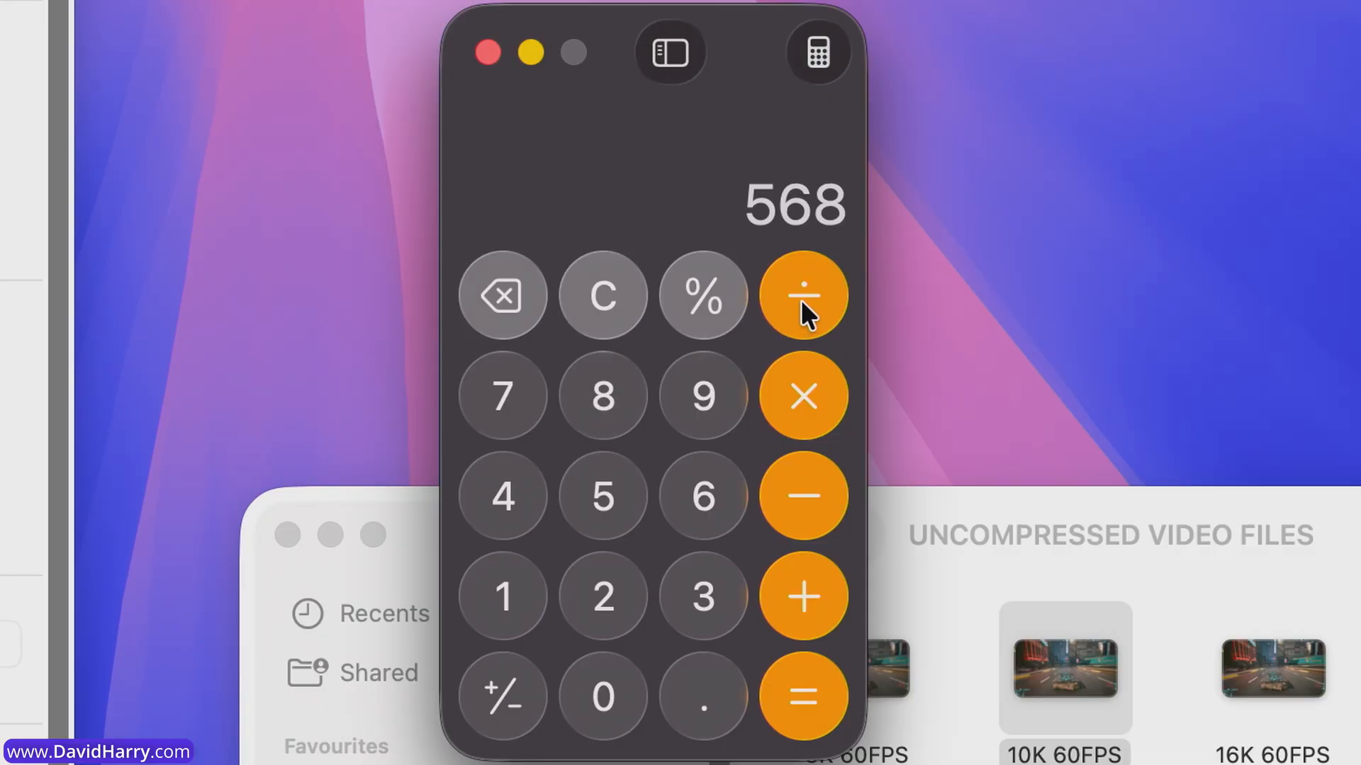
click(802, 297)
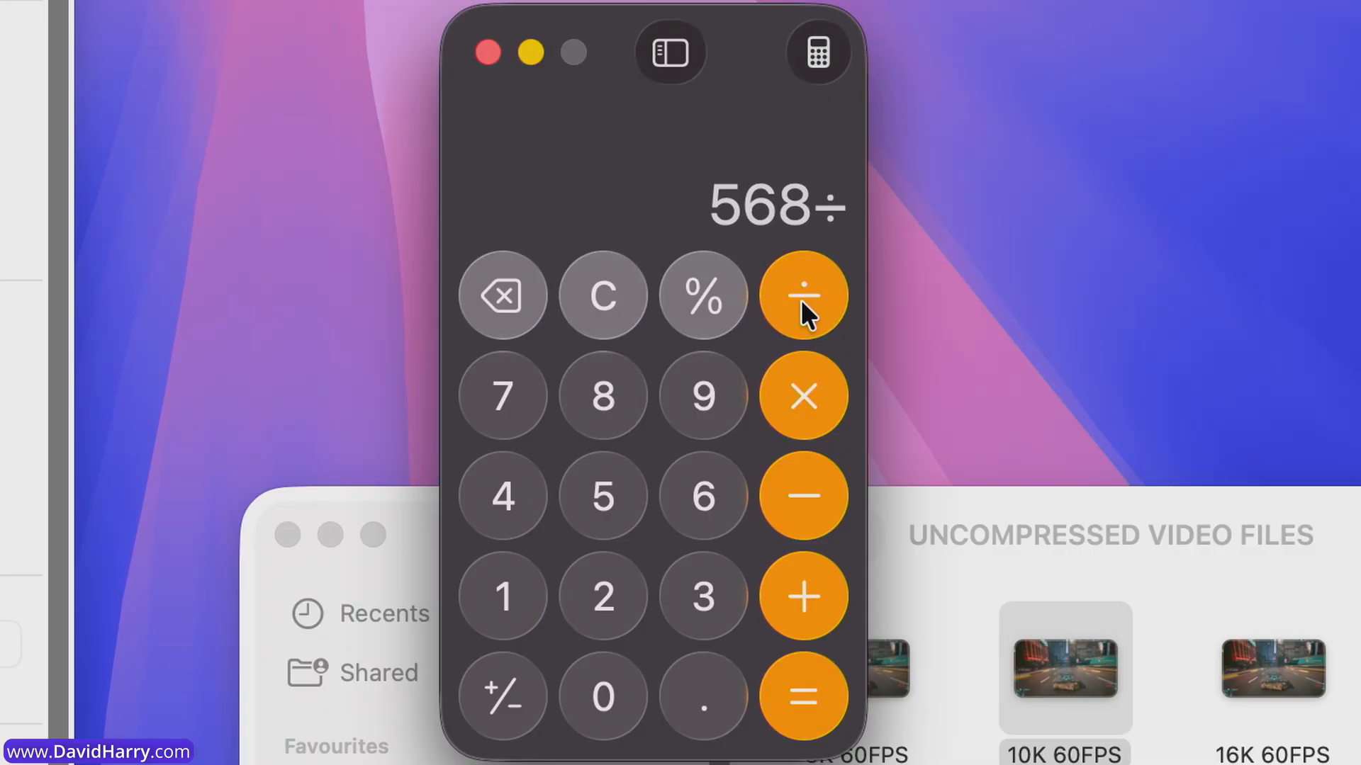
mouse_move(703, 496)
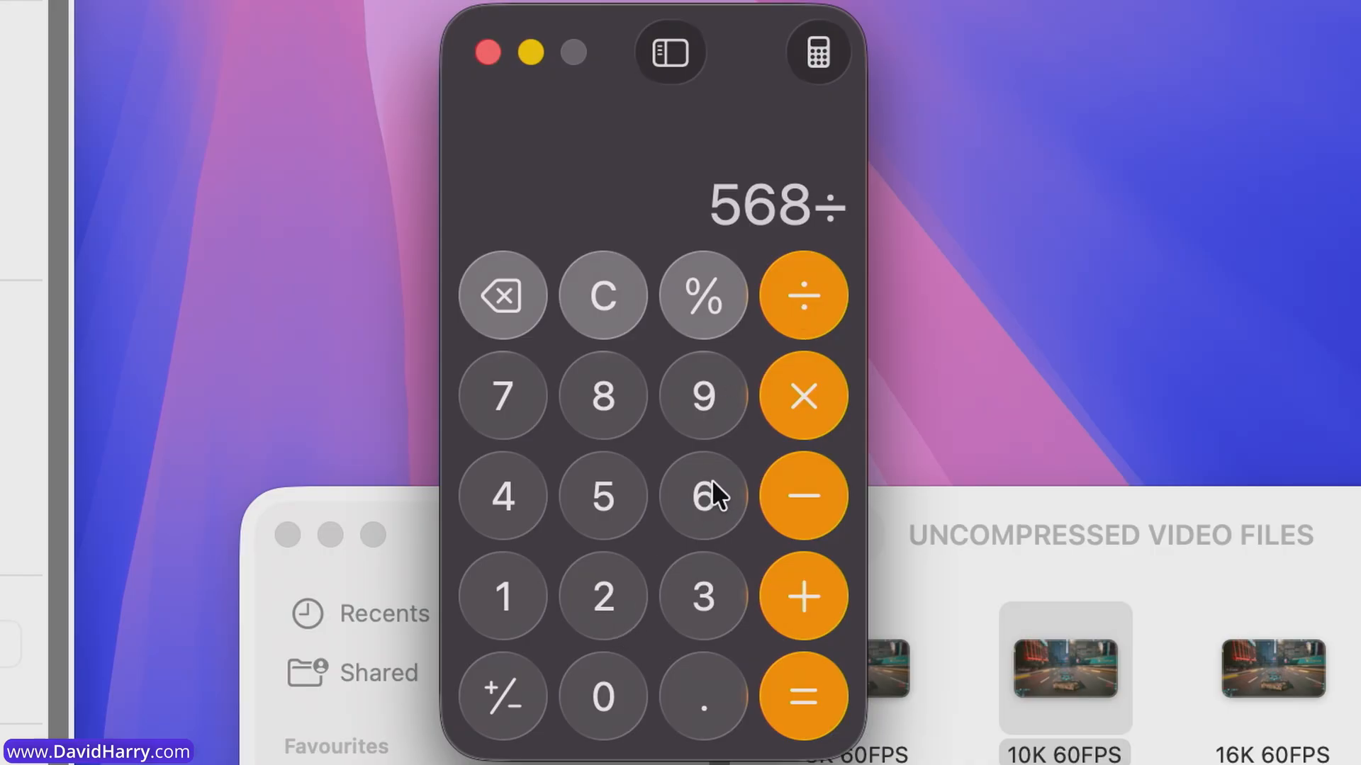
click(602, 697)
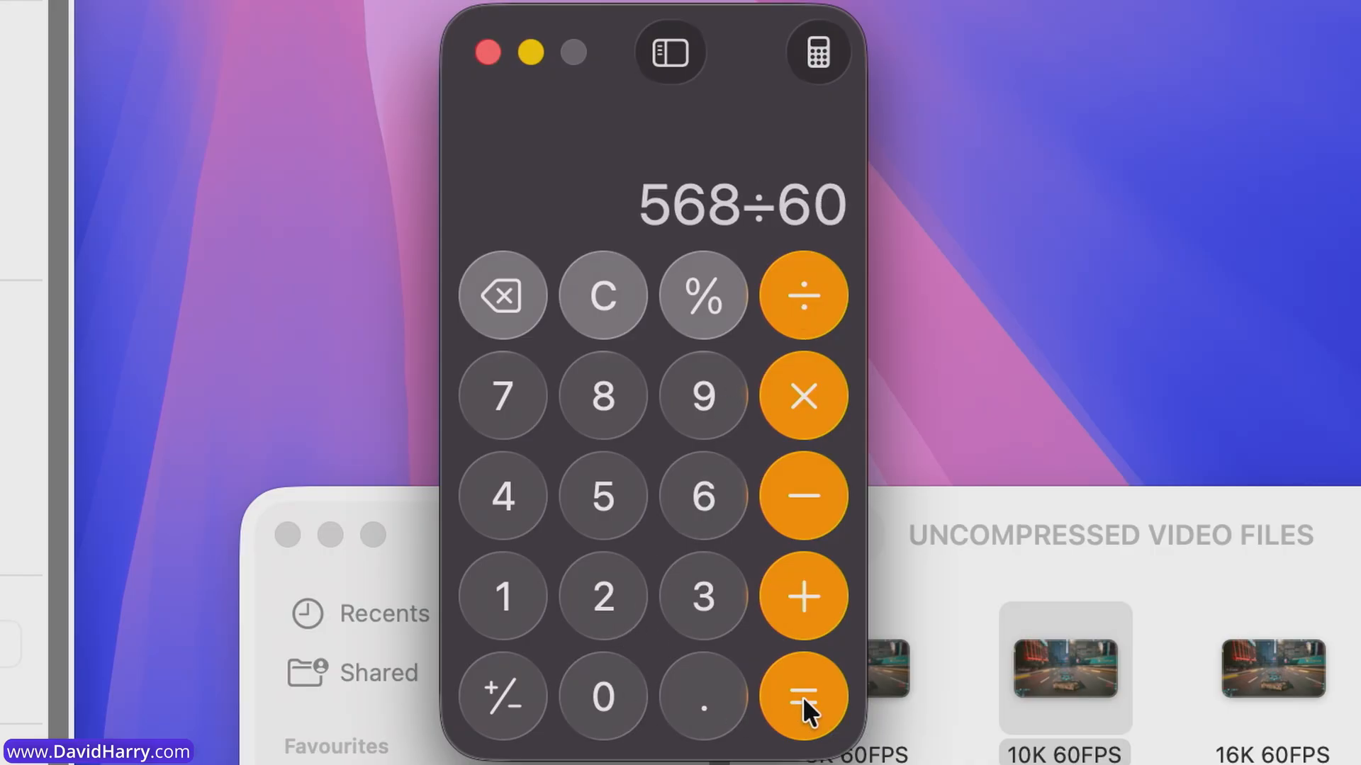
click(802, 697)
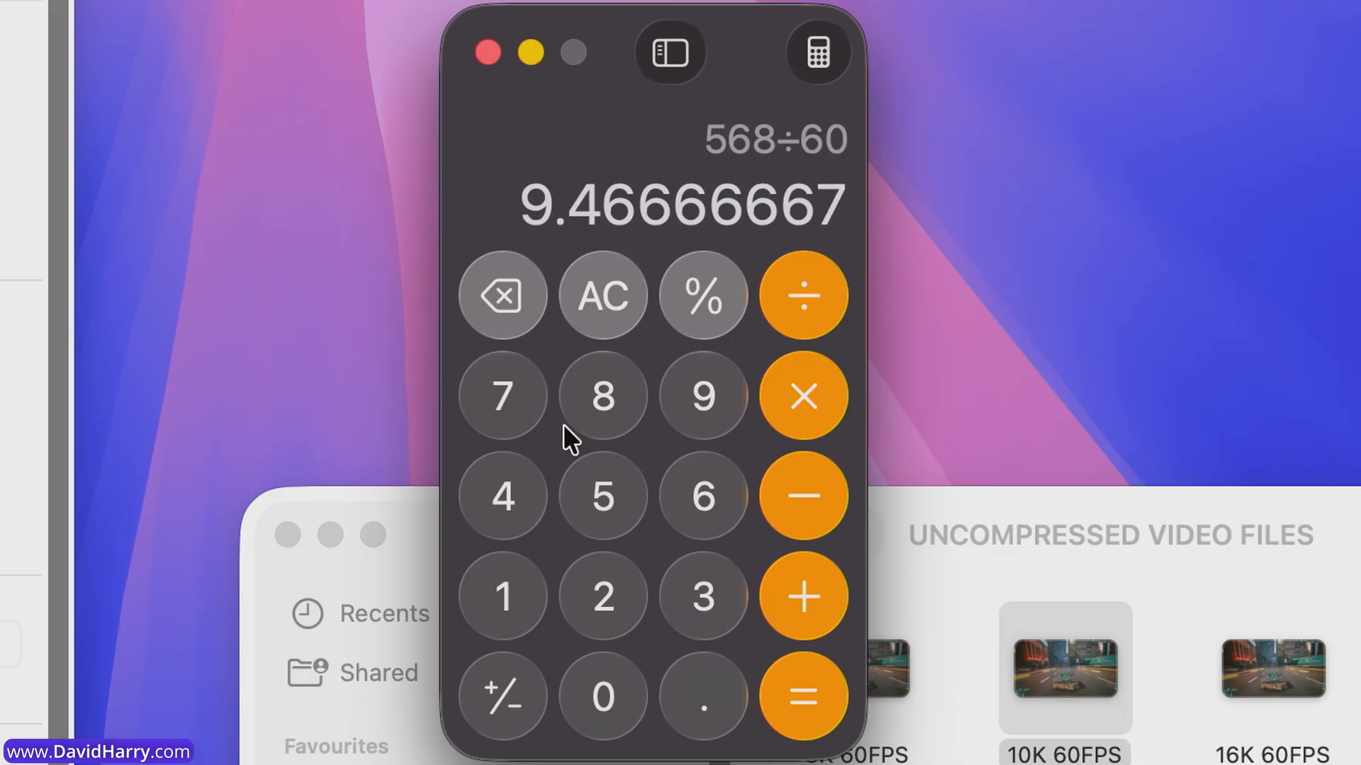
mouse_move(560, 252)
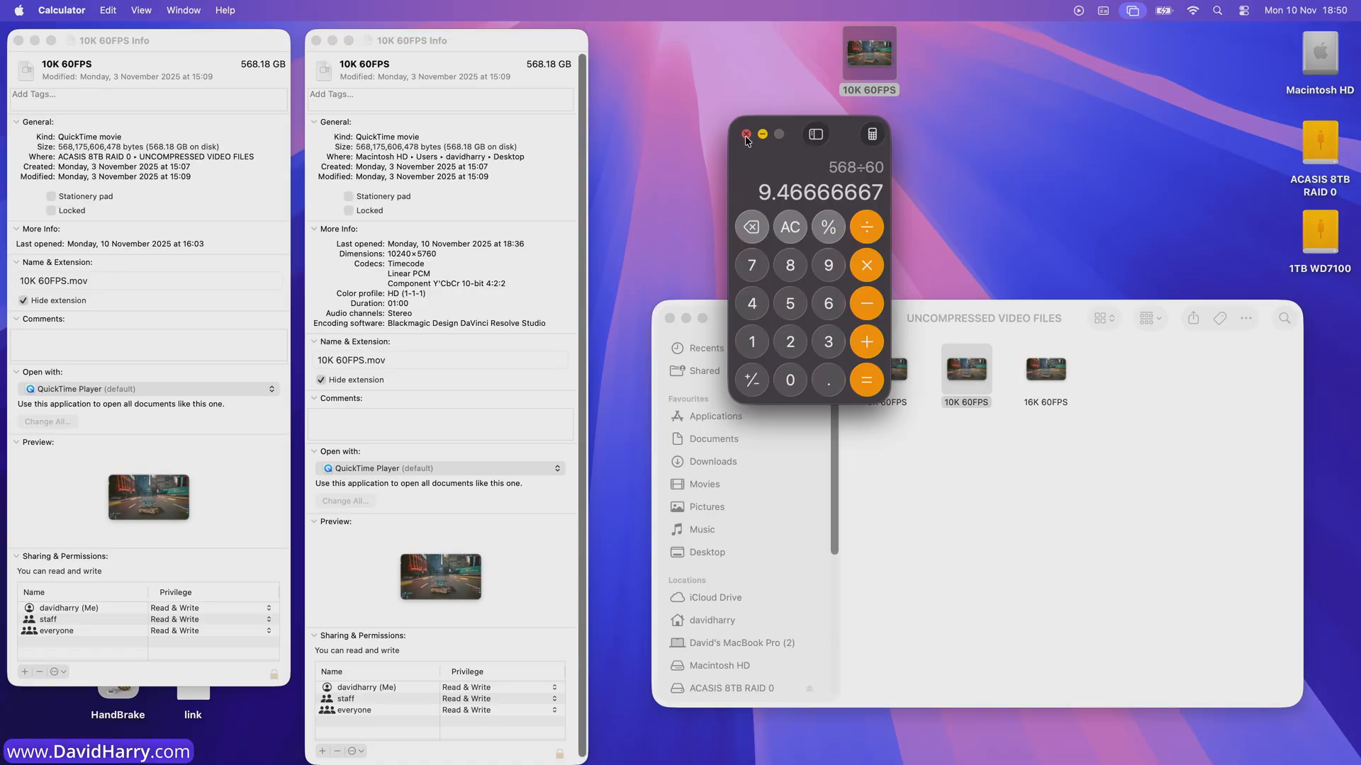
click(746, 136)
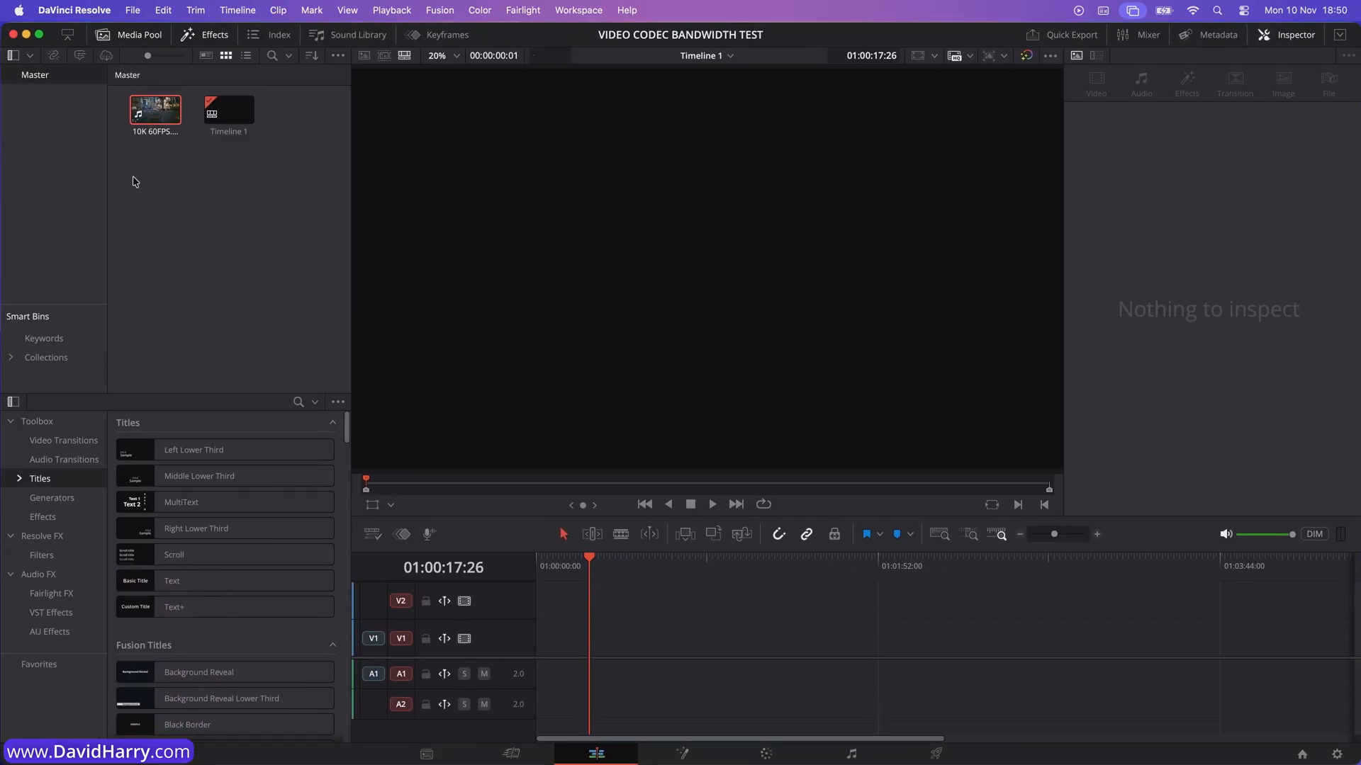
Drag 10K 60FPS.mov from the Media Pool onto Timeline 1.
drag(155, 111, 579, 654)
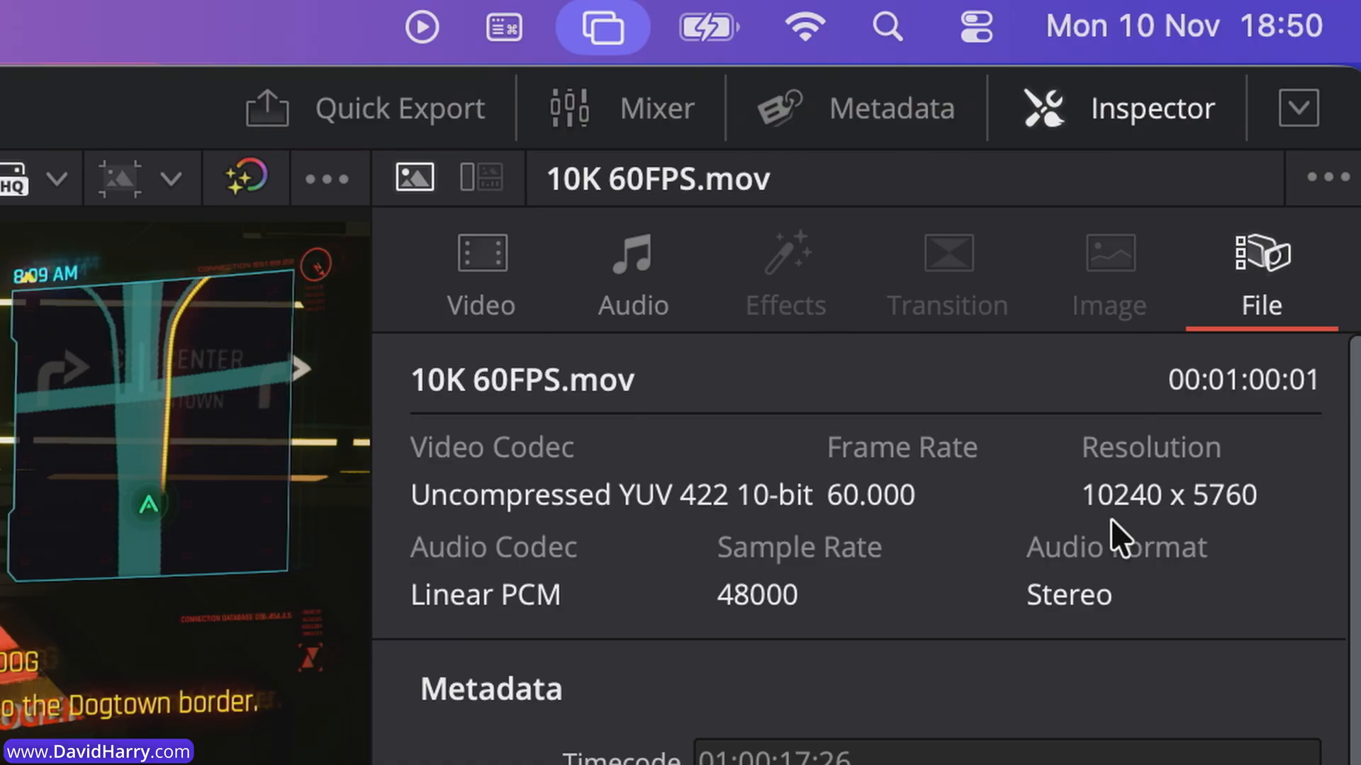
mouse_move(1193, 531)
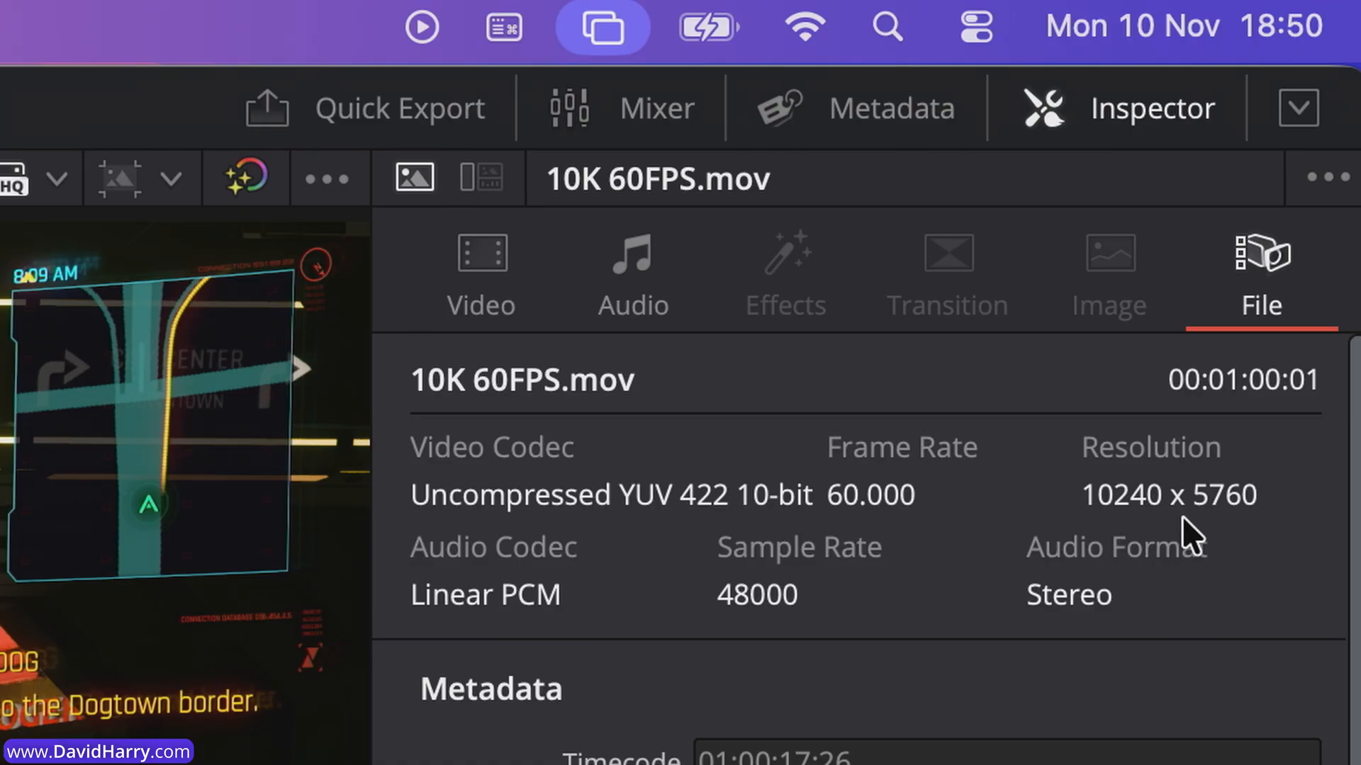
mouse_move(1232, 528)
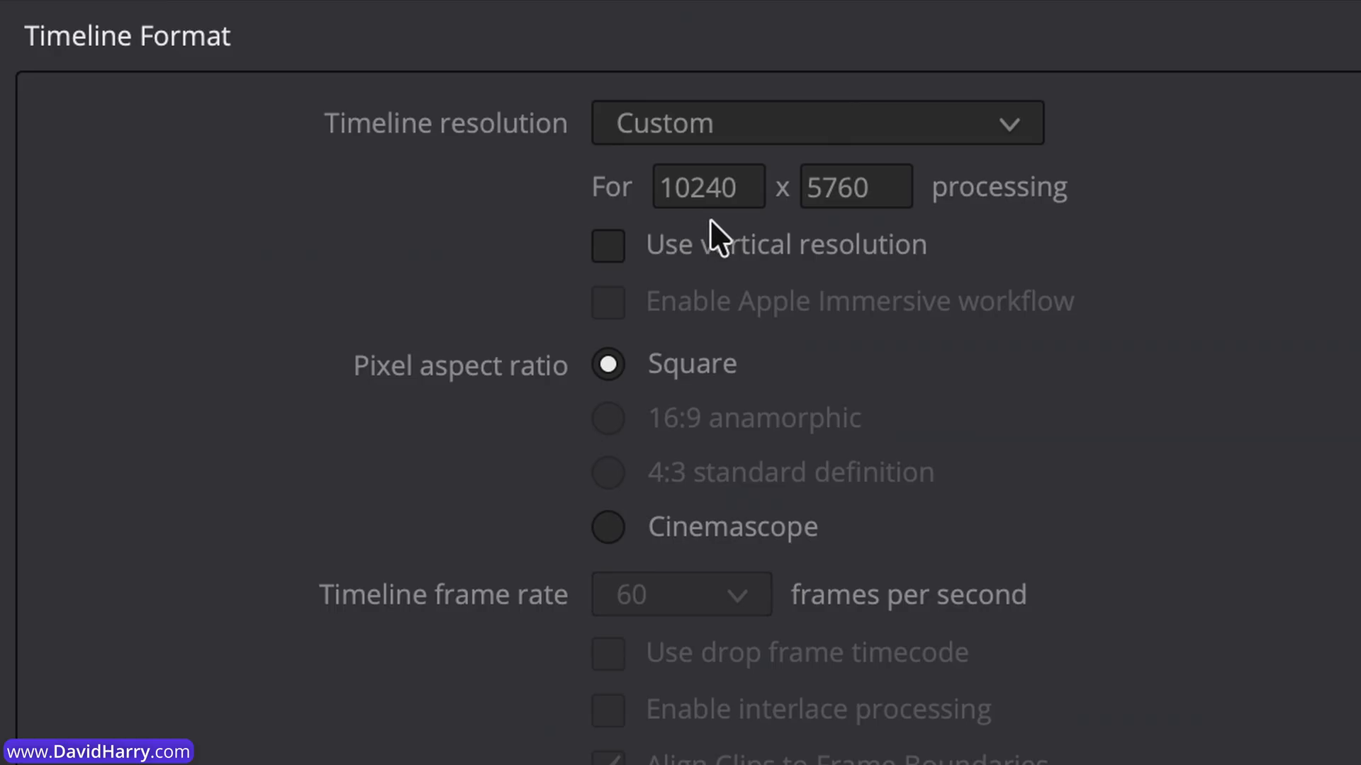
mouse_move(833, 245)
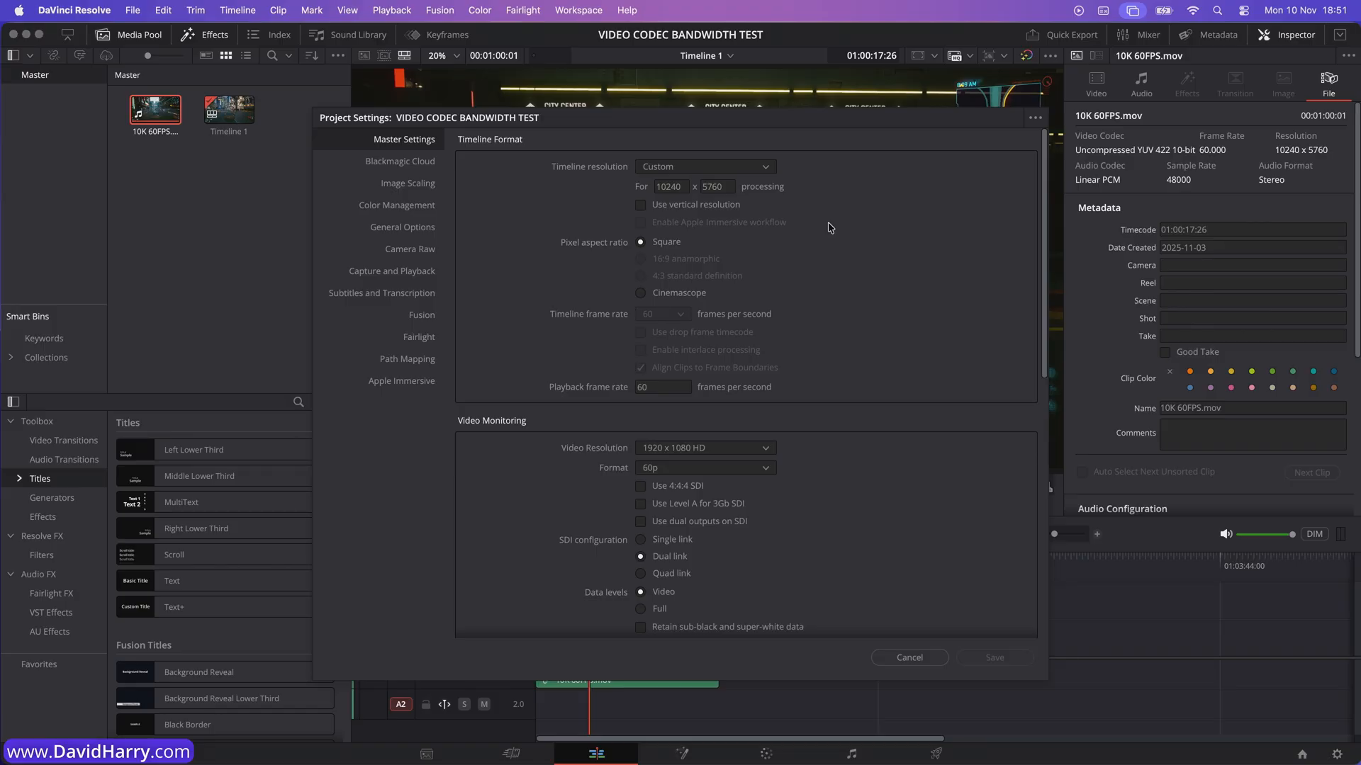
mouse_move(932, 679)
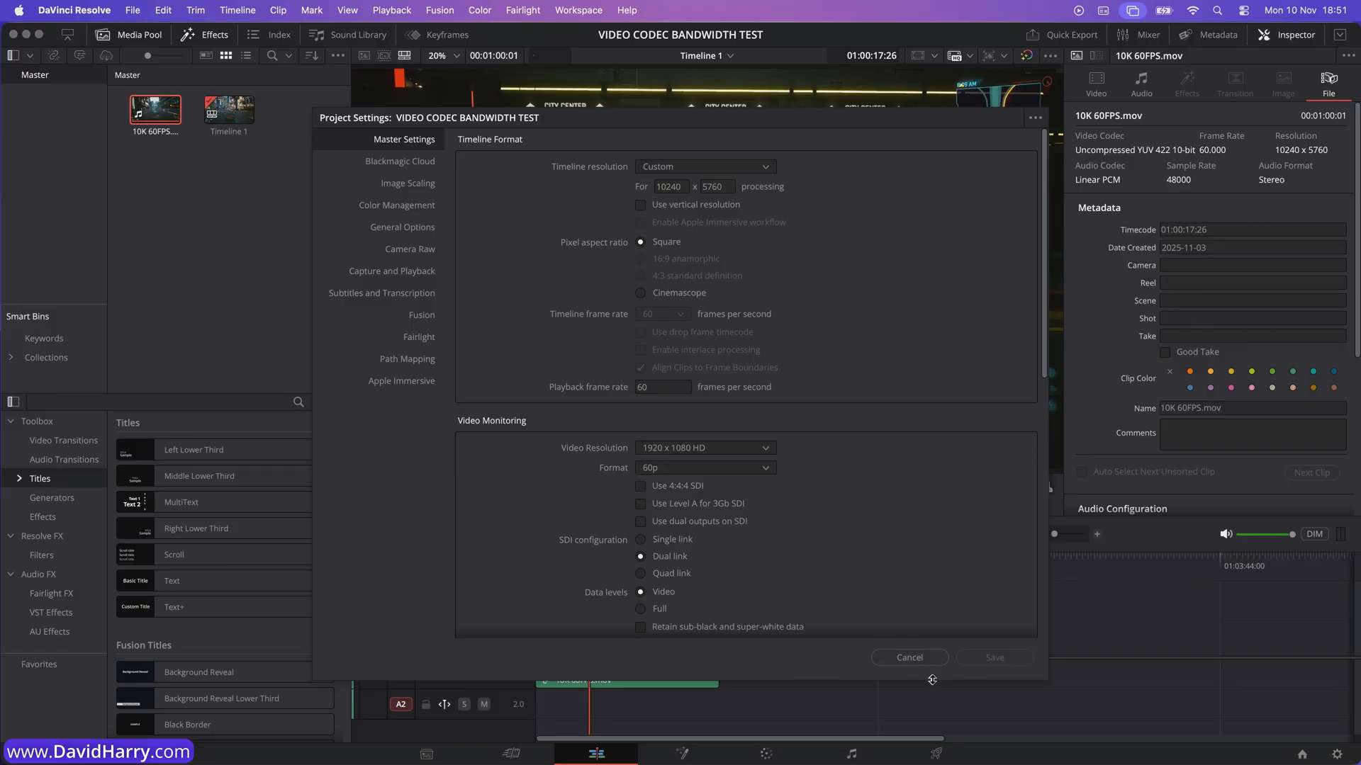
click(910, 656)
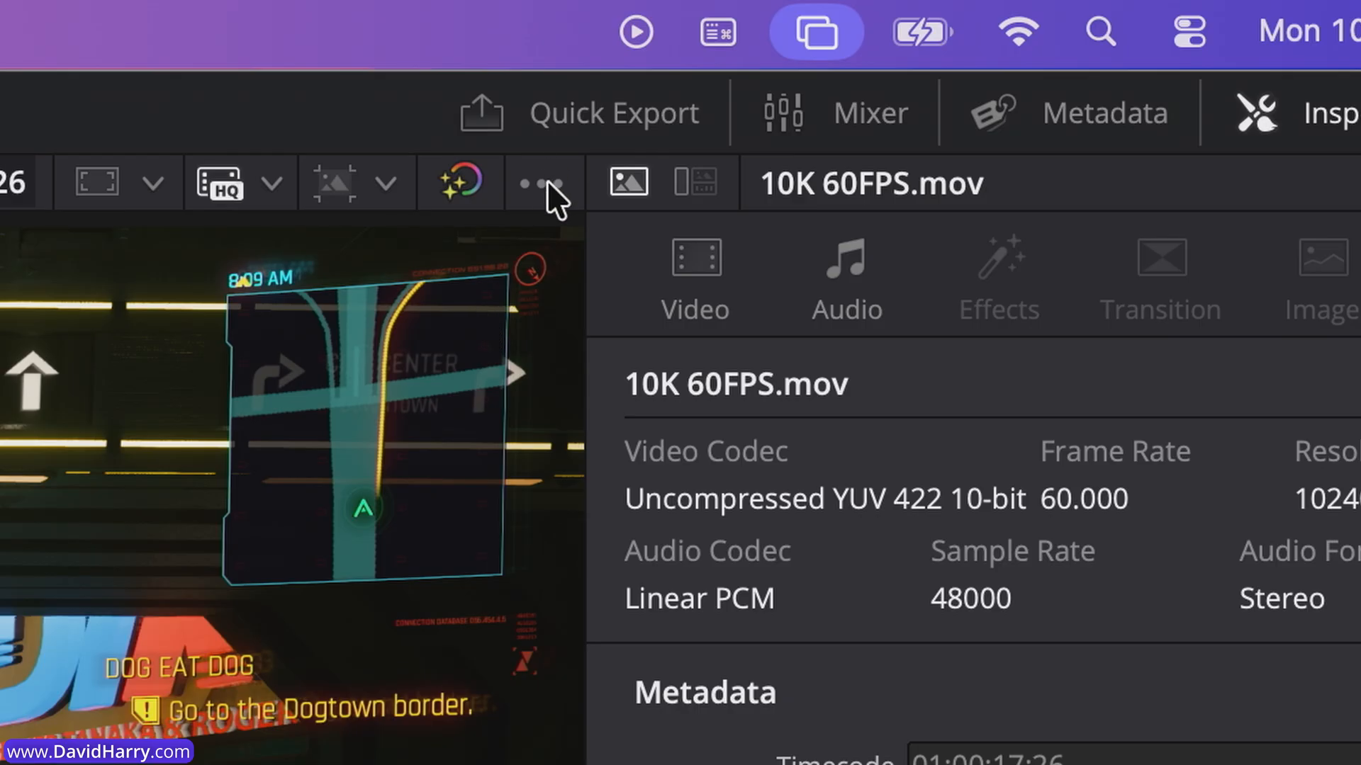
click(542, 183)
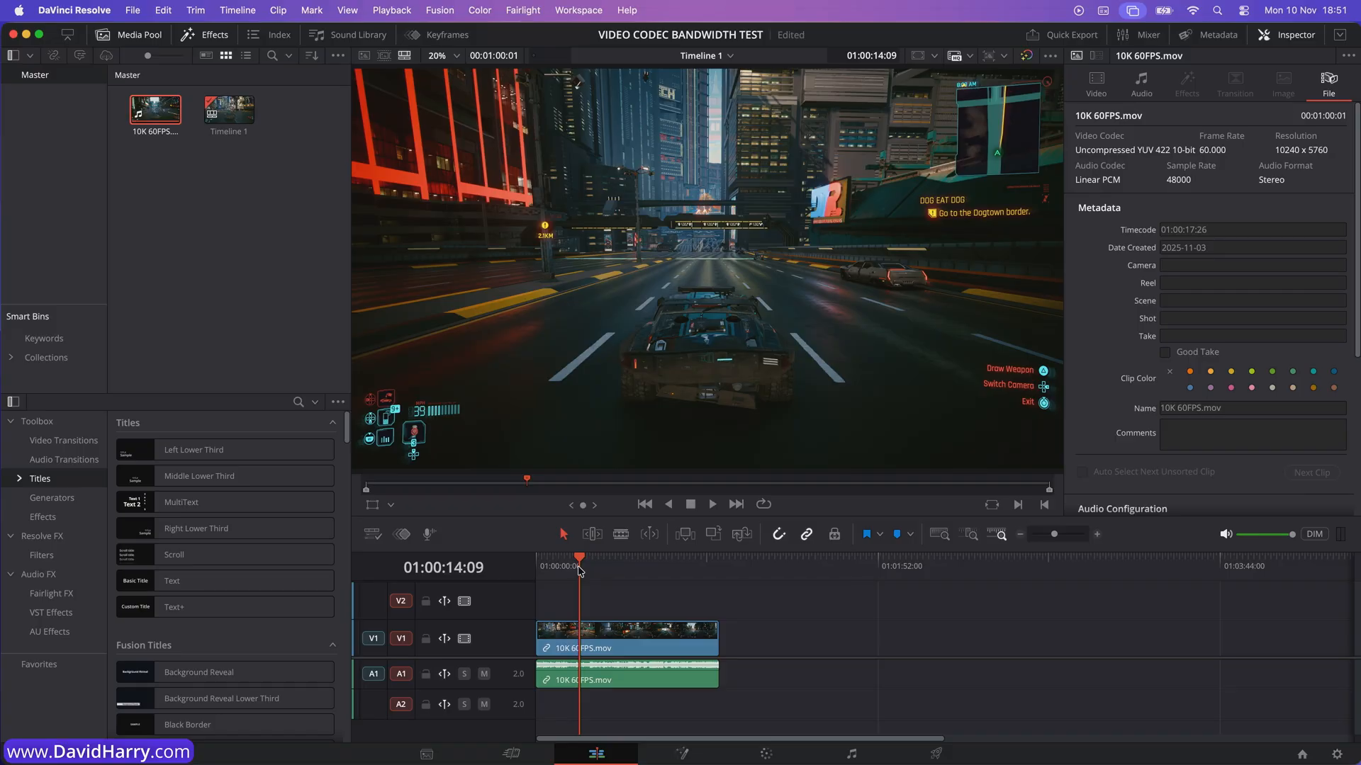
Play the 10K 60FPS clip from near its start a few times, watching the viewer's fps readout.
click(710, 504)
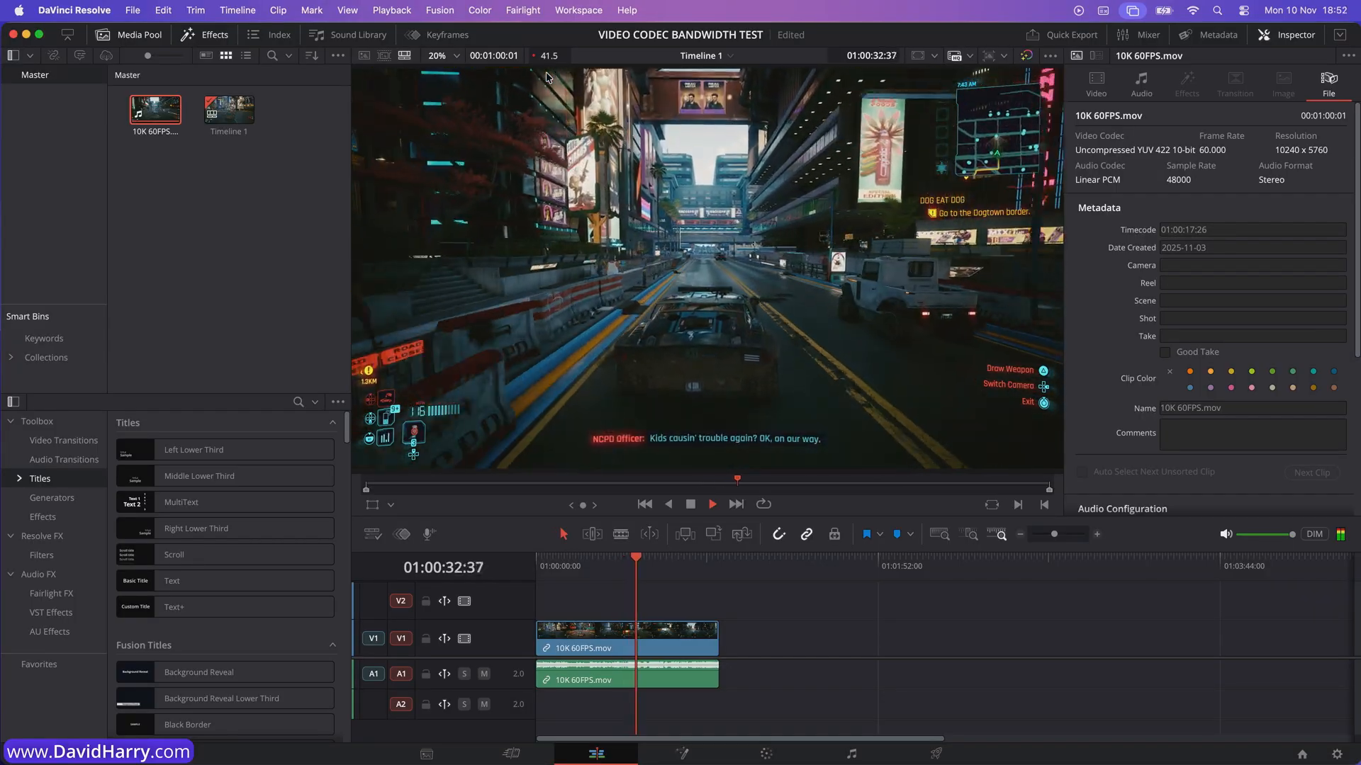
click(710, 505)
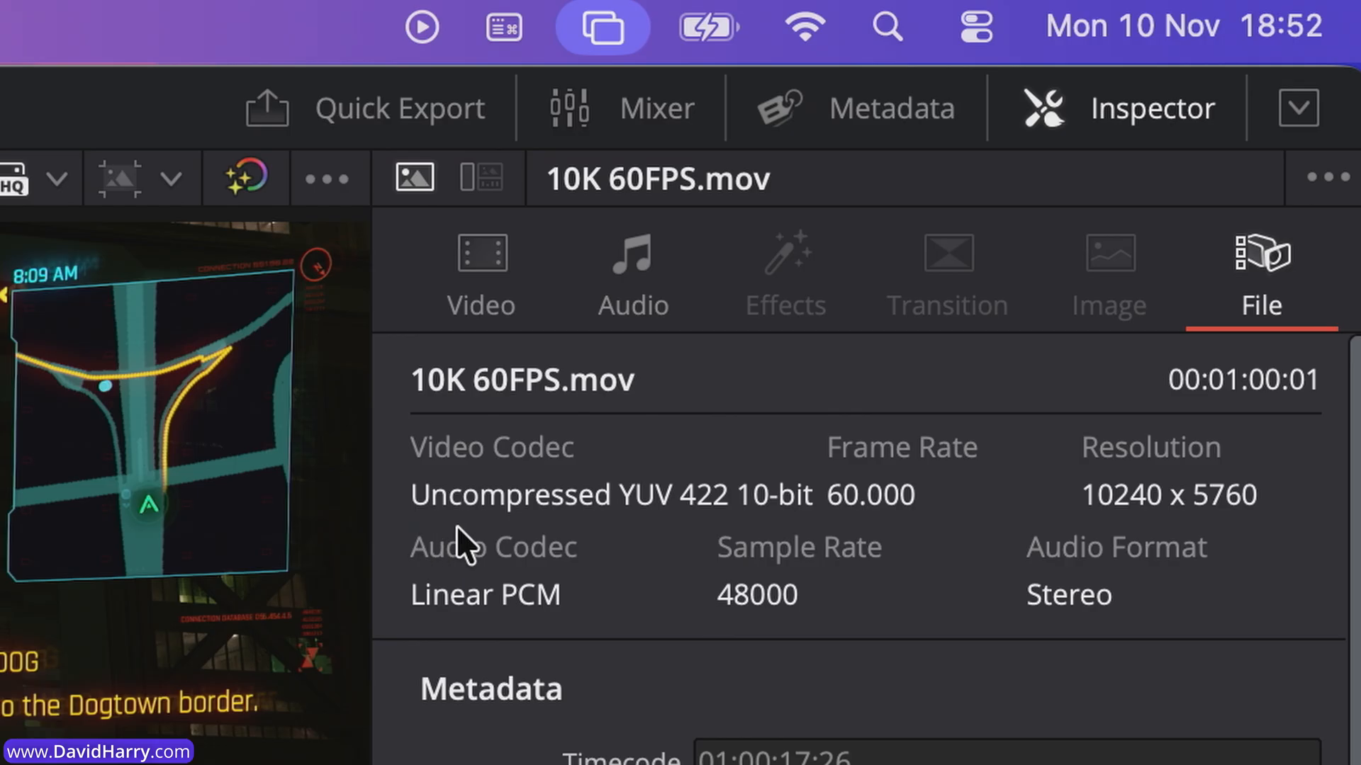
mouse_move(749, 541)
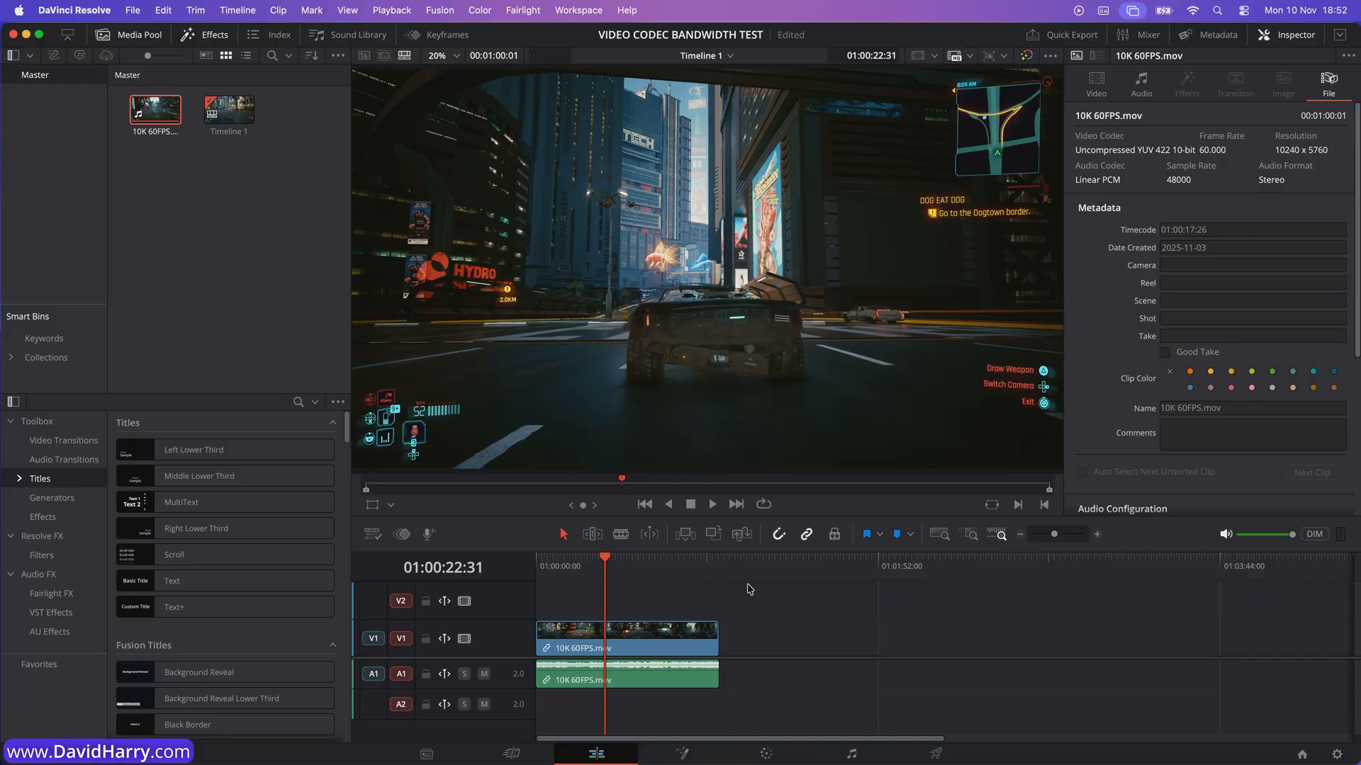
mouse_move(652, 646)
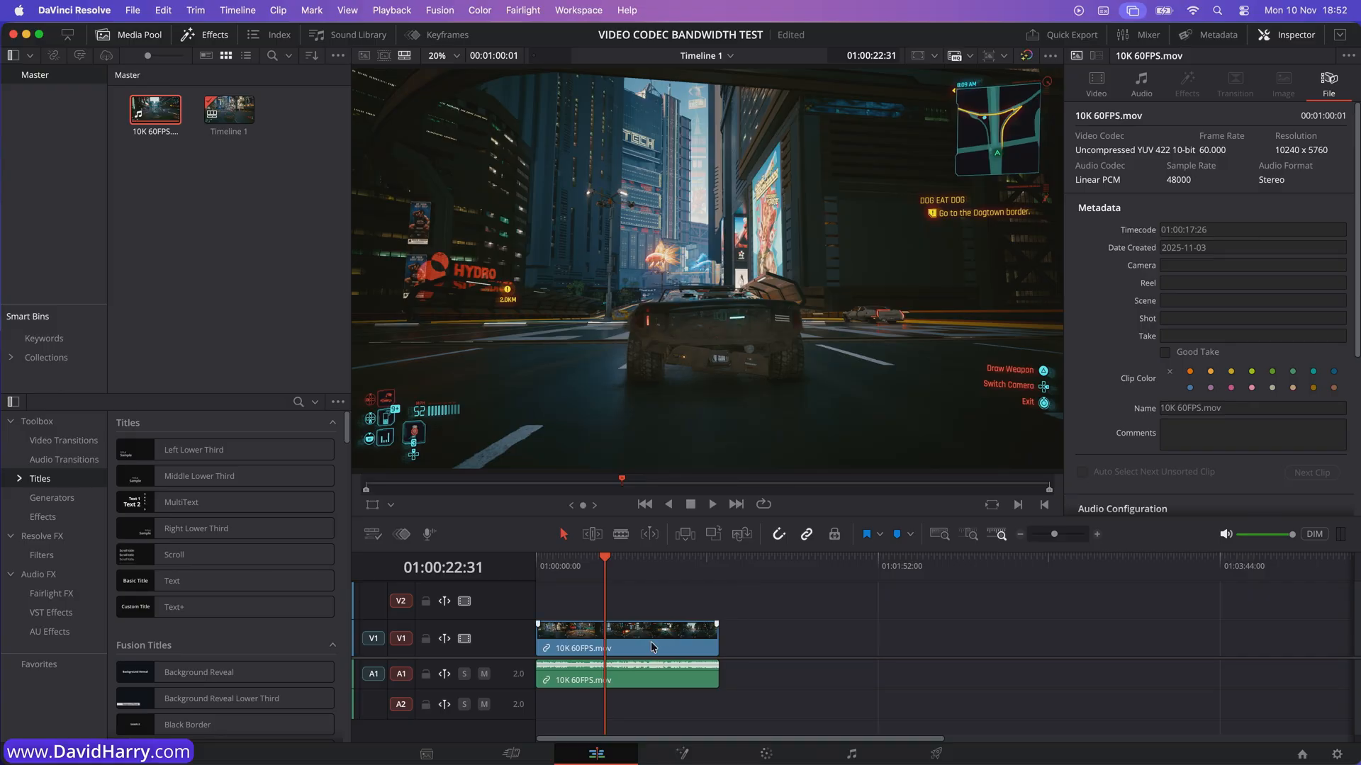
drag(605, 557, 587, 557)
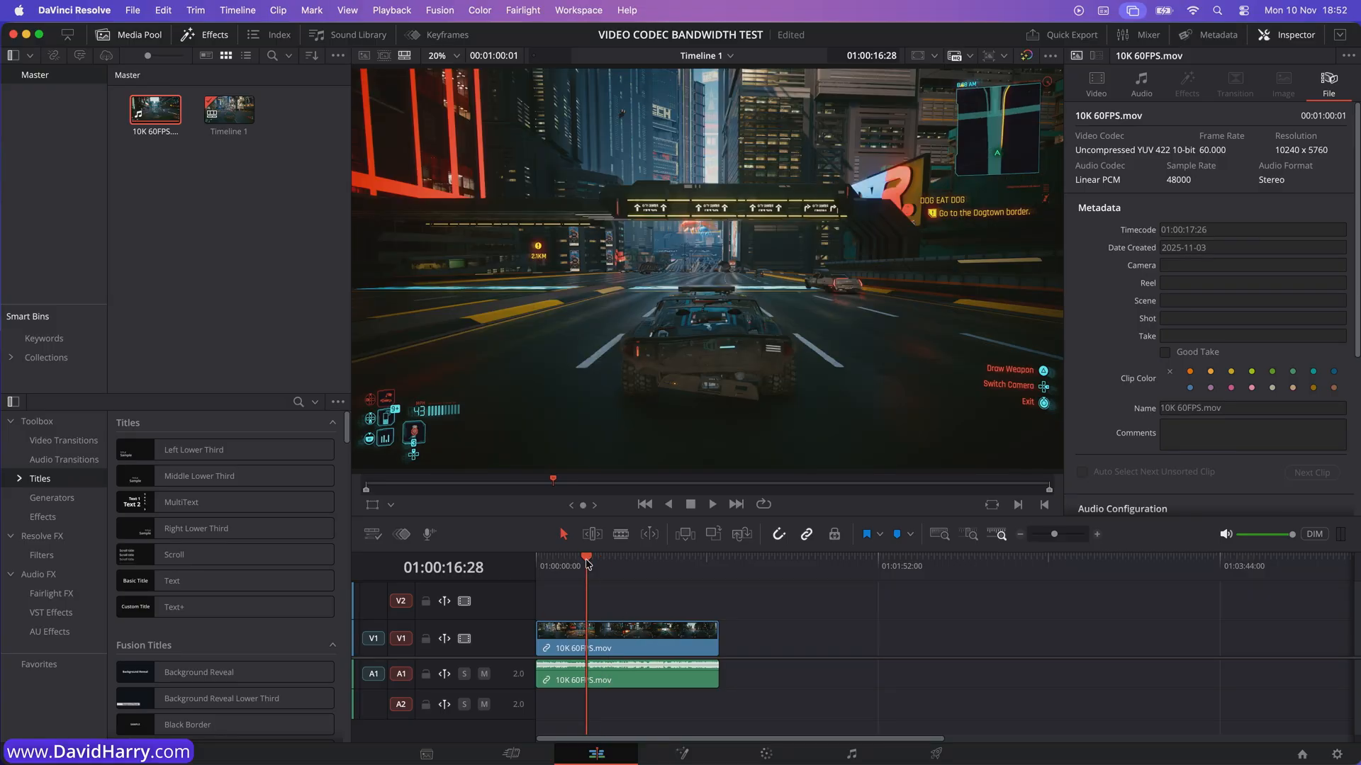
click(710, 505)
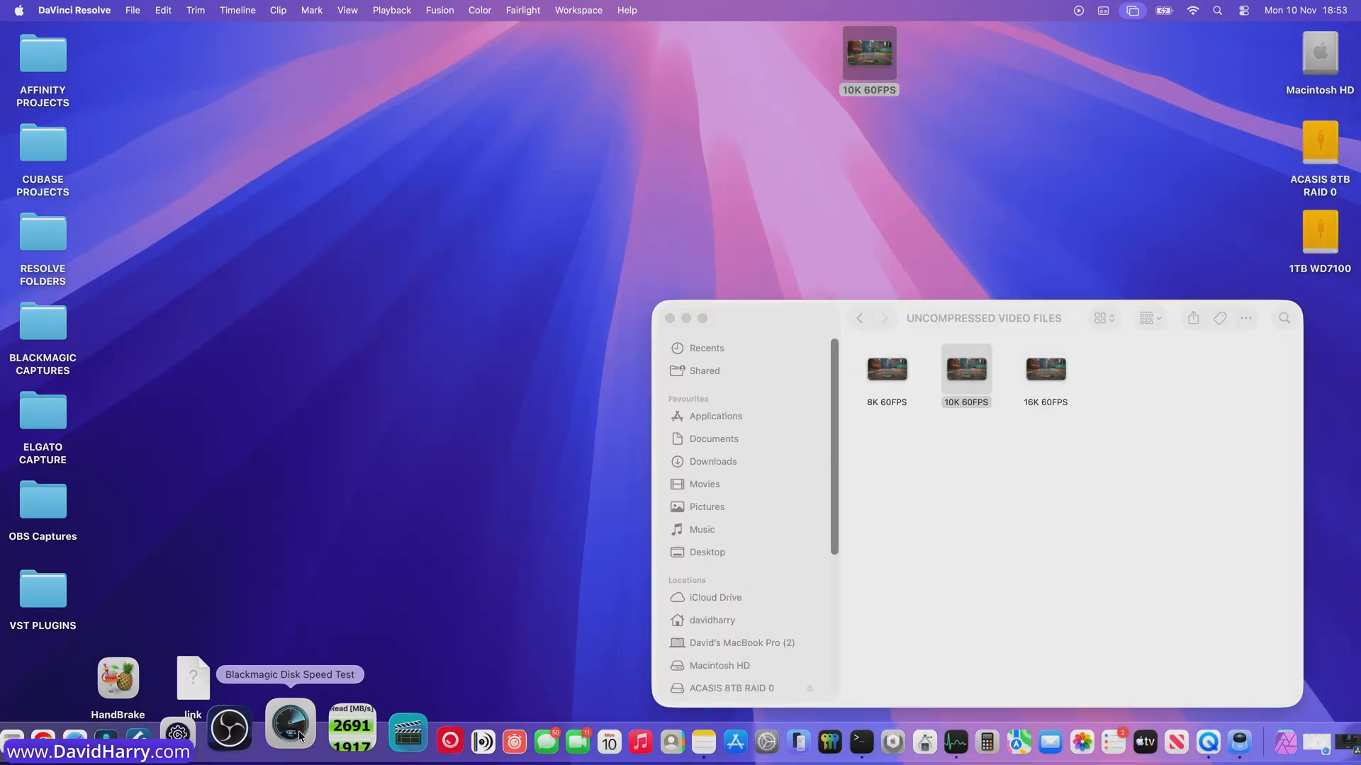
Run Blackmagic Disk Speed Test on the chosen drive, measuring about 2164 MB/s write and 5090 MB/s read.
click(289, 727)
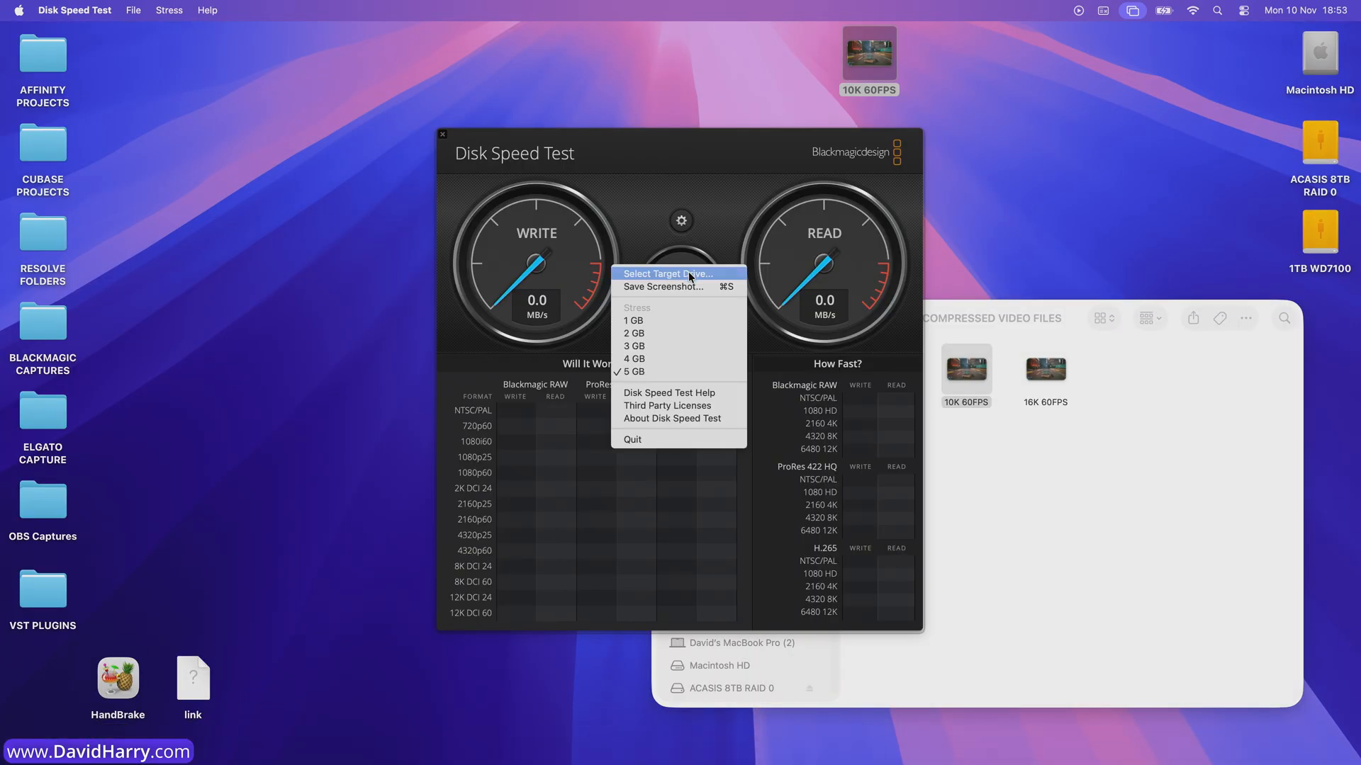
click(666, 274)
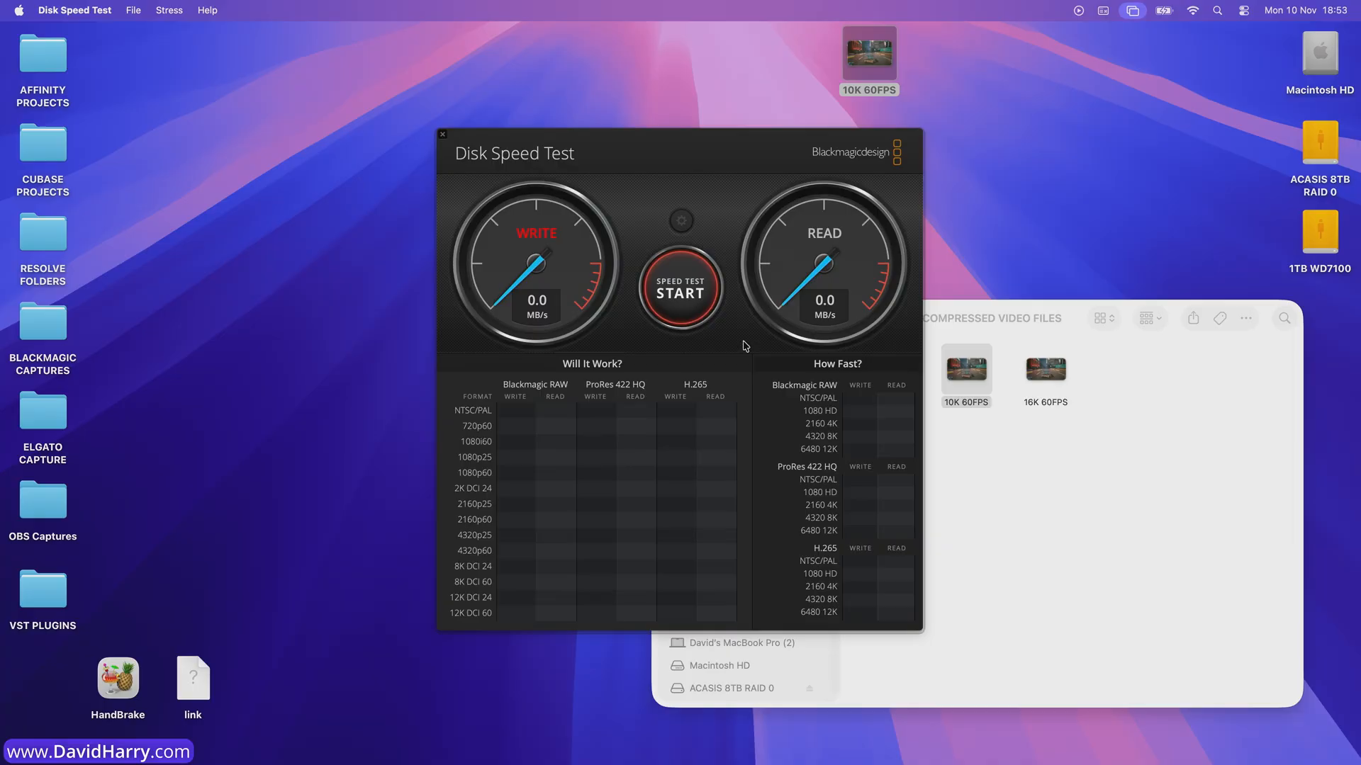
click(679, 292)
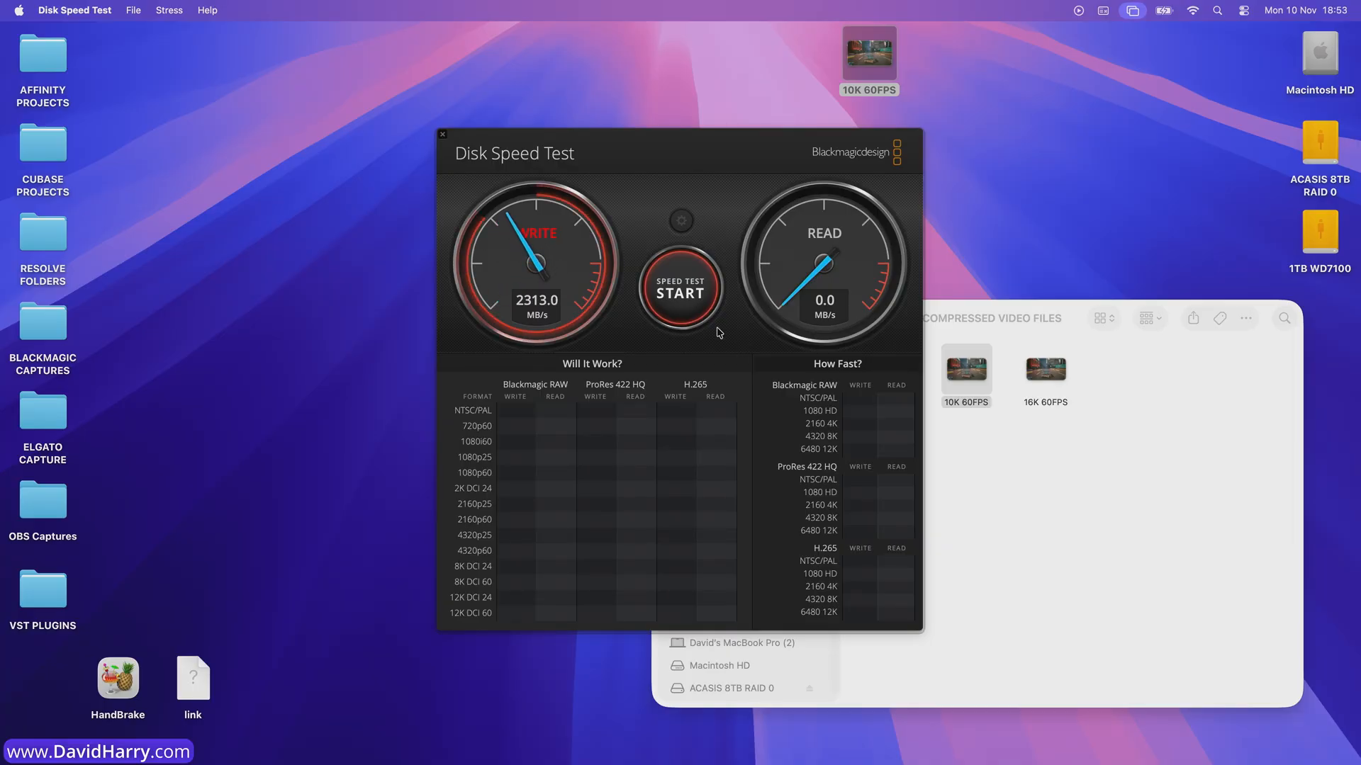
click(680, 285)
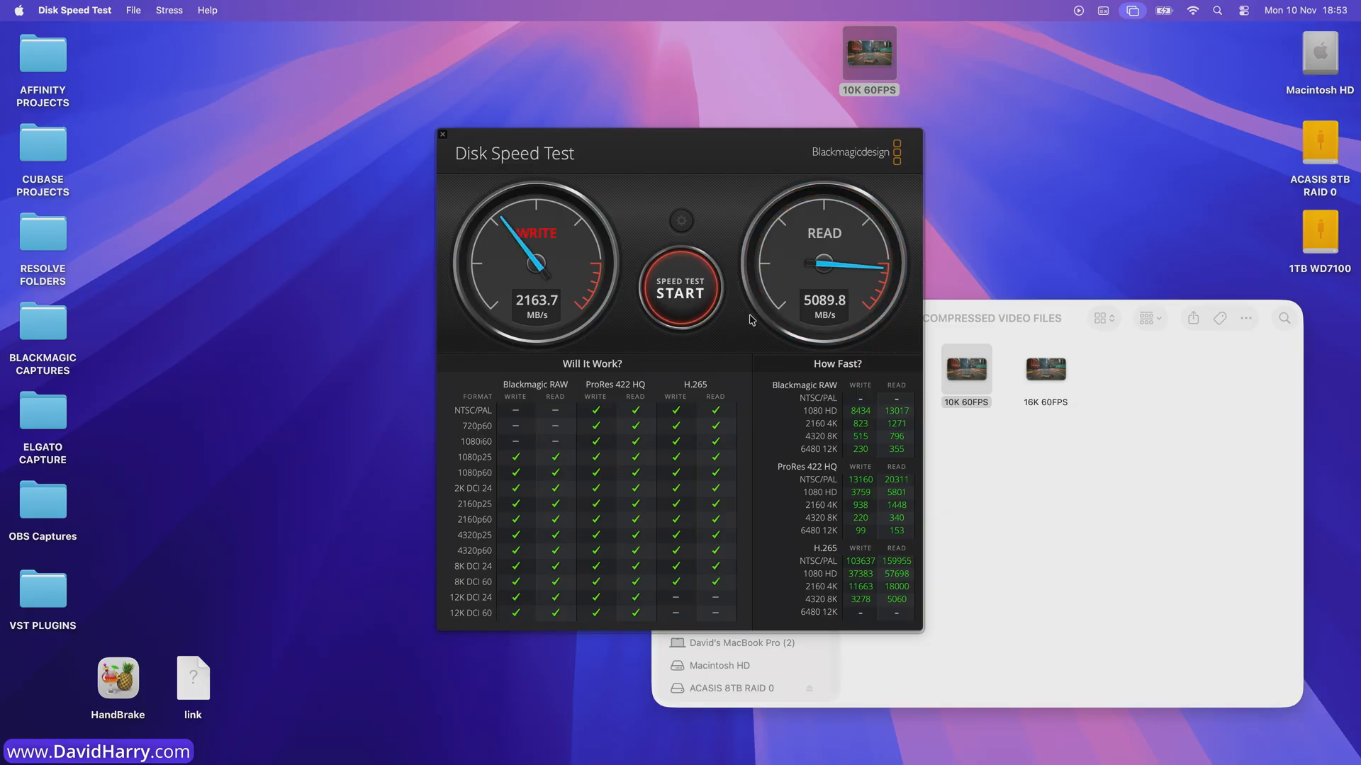
click(679, 288)
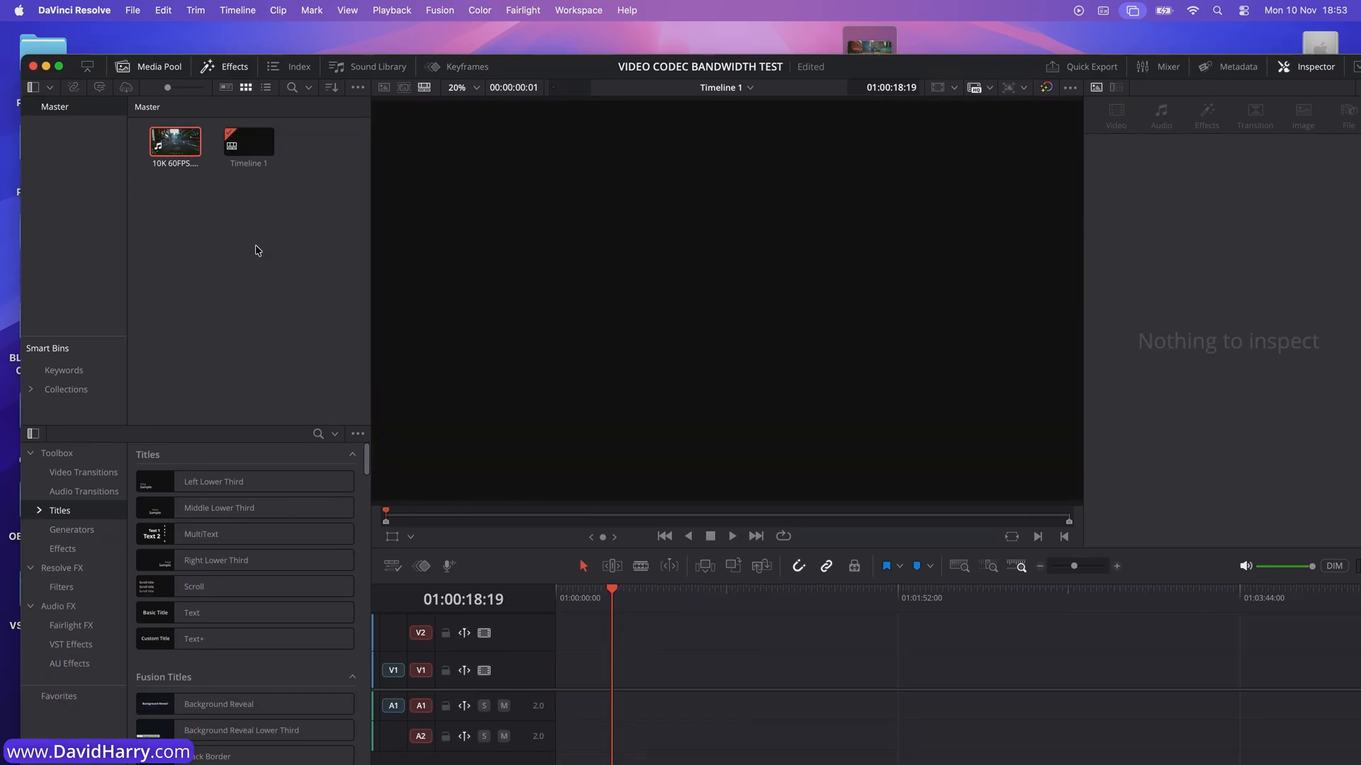
Browse to UNCOMPRESSED VIDEO FILES on the RAID drive and select the 10K 60FPS file.
click(174, 142)
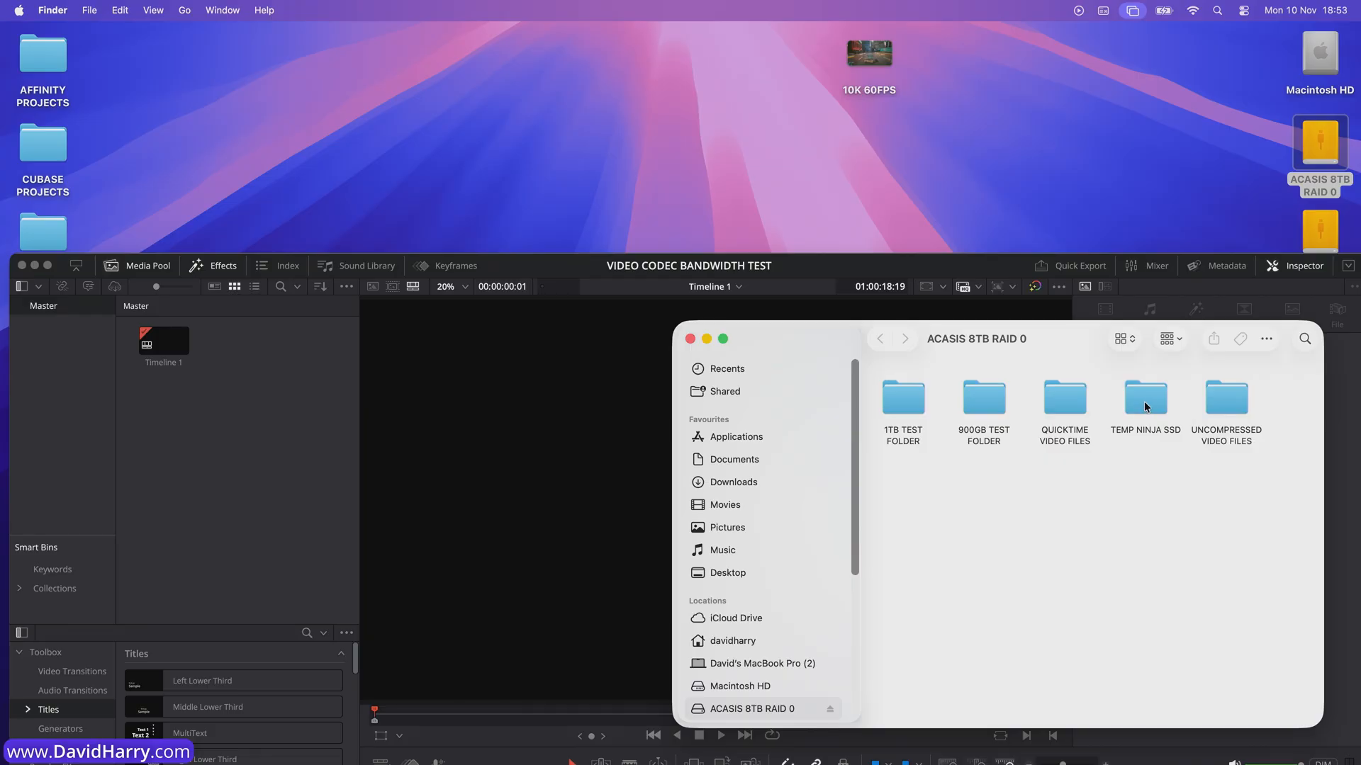
double_click(1224, 397)
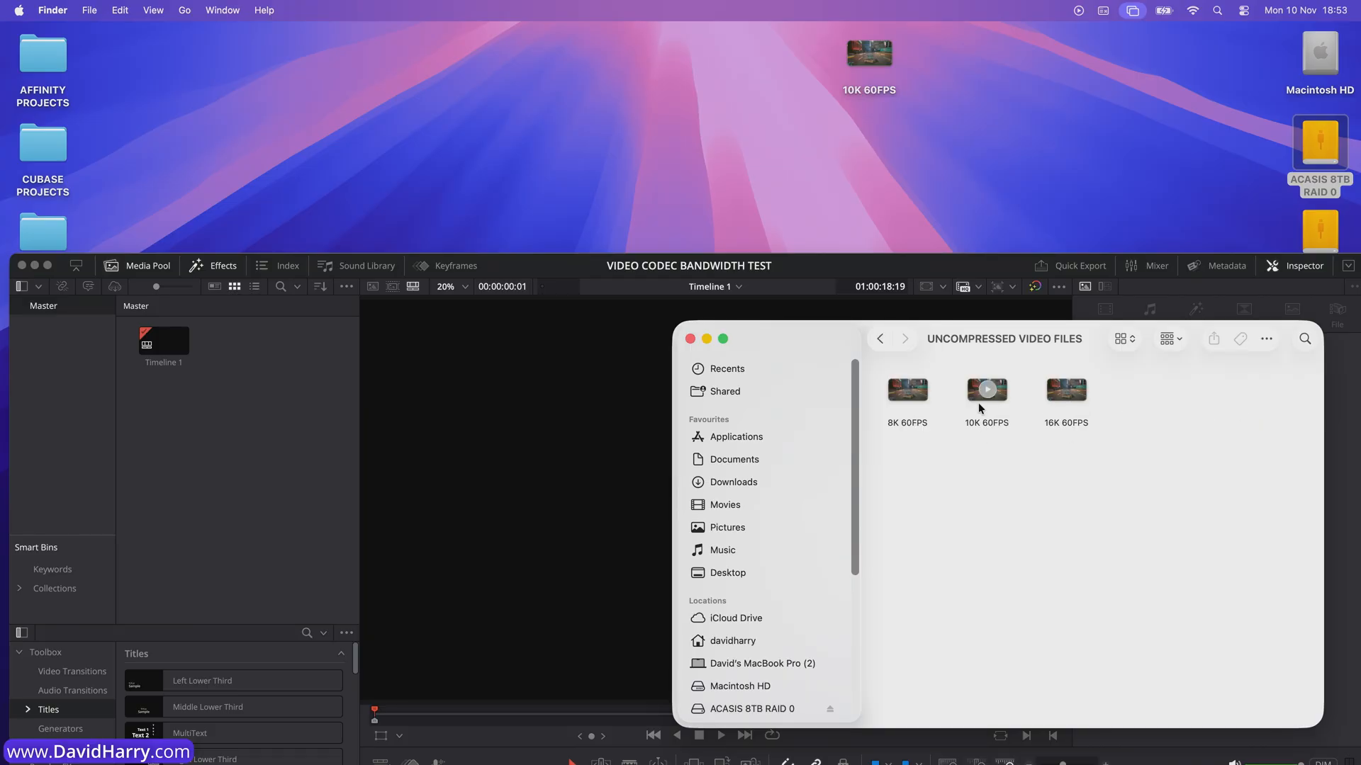
click(986, 388)
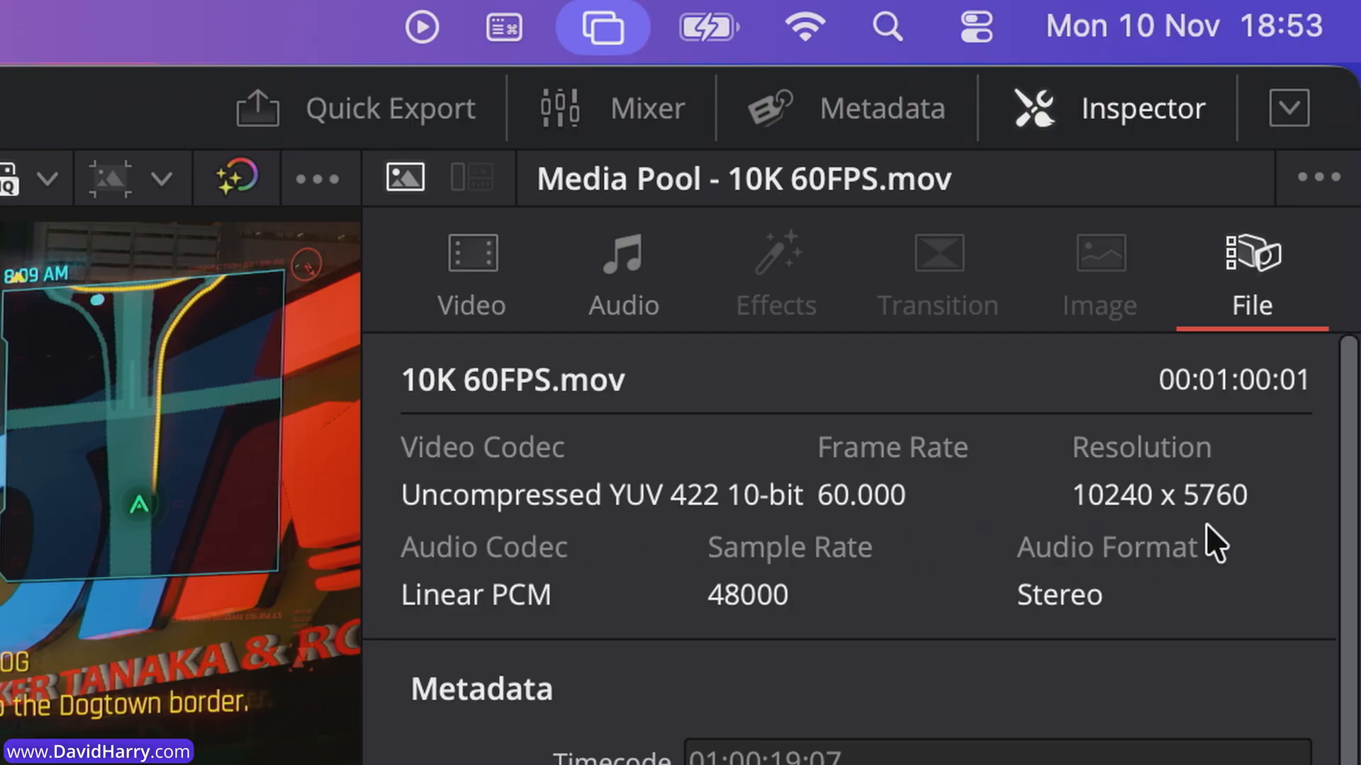
mouse_move(534, 543)
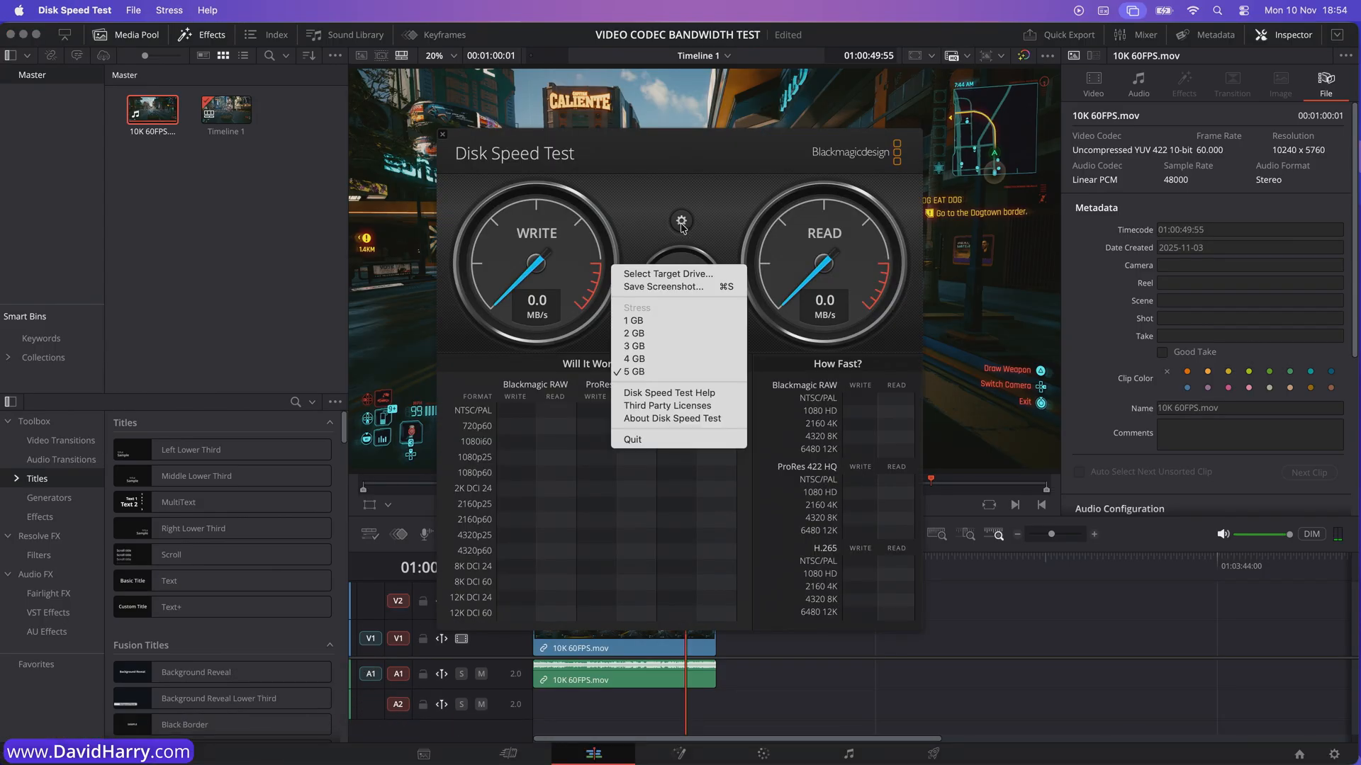
Set ACASIS 8TB RAID 0 as the target drive and start a new speed test.
click(667, 274)
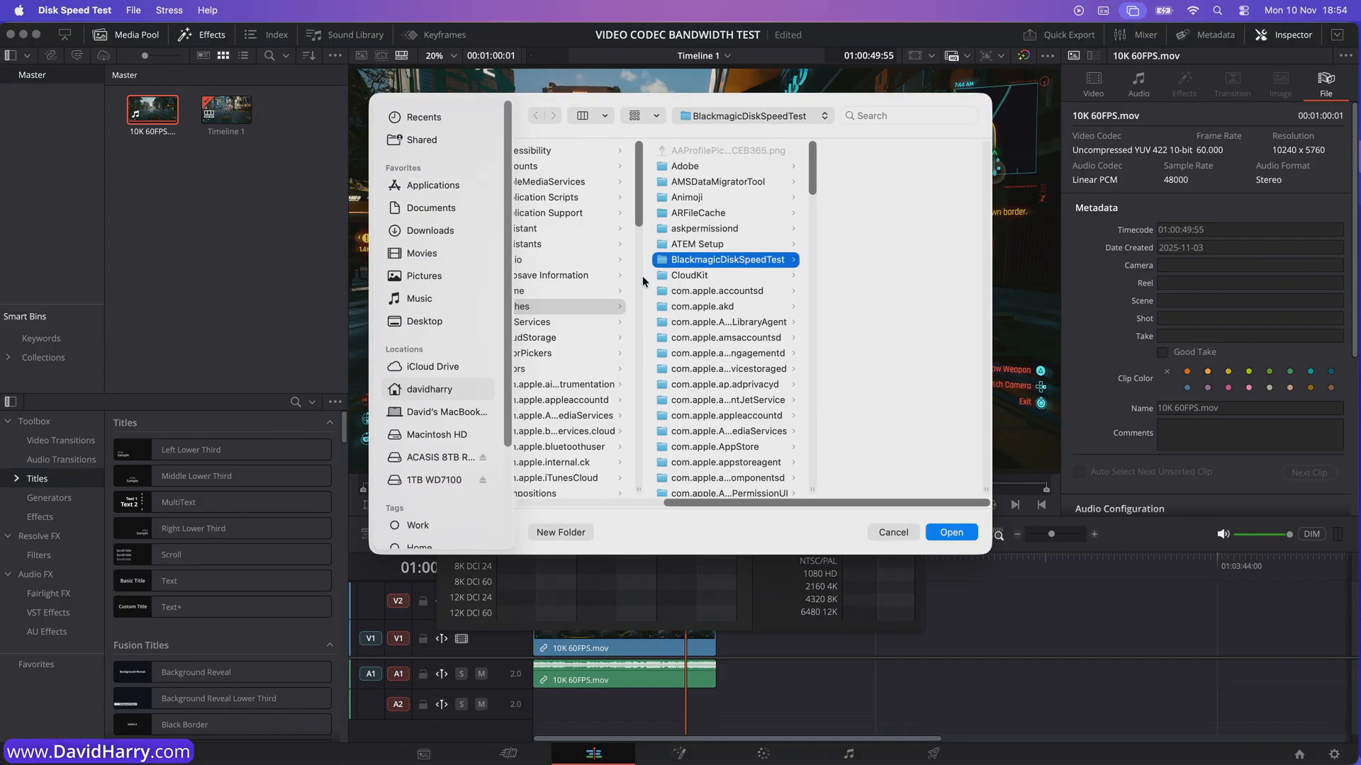
click(440, 457)
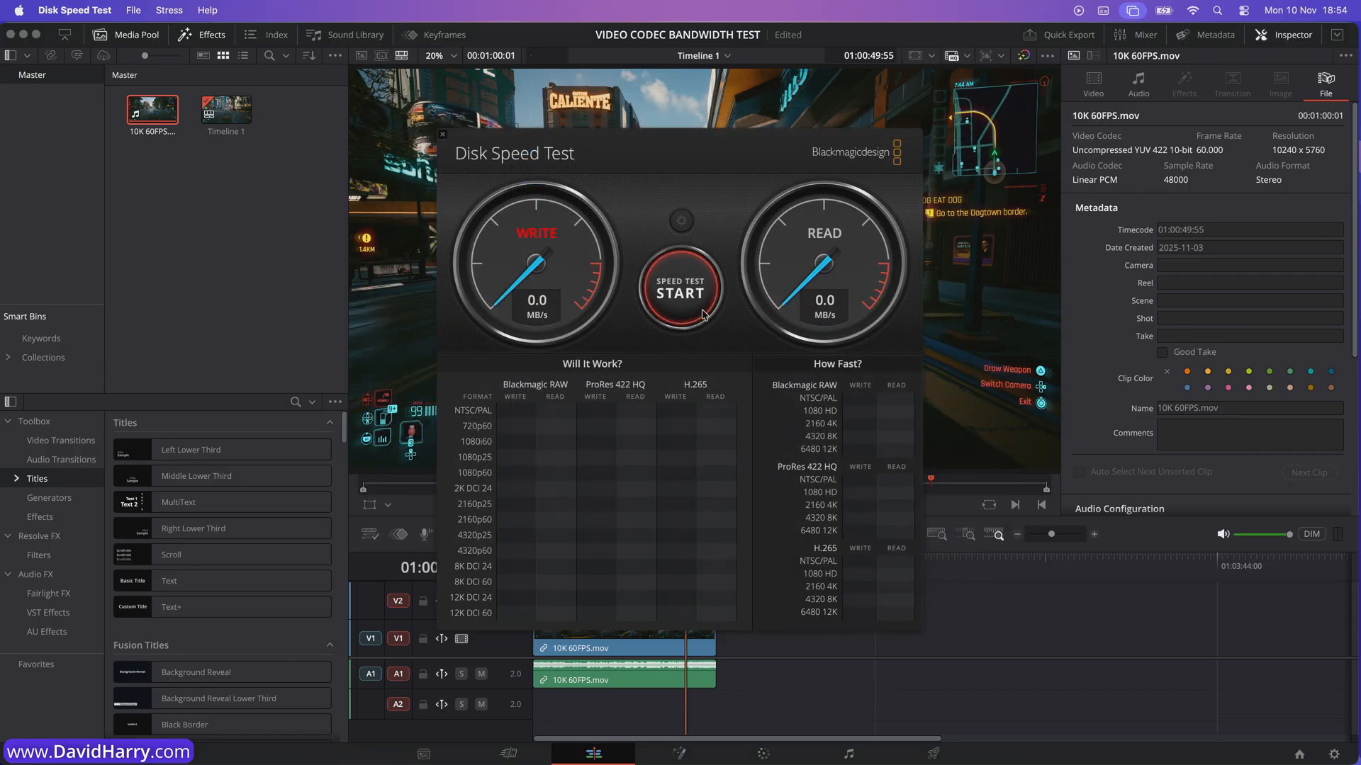
click(680, 291)
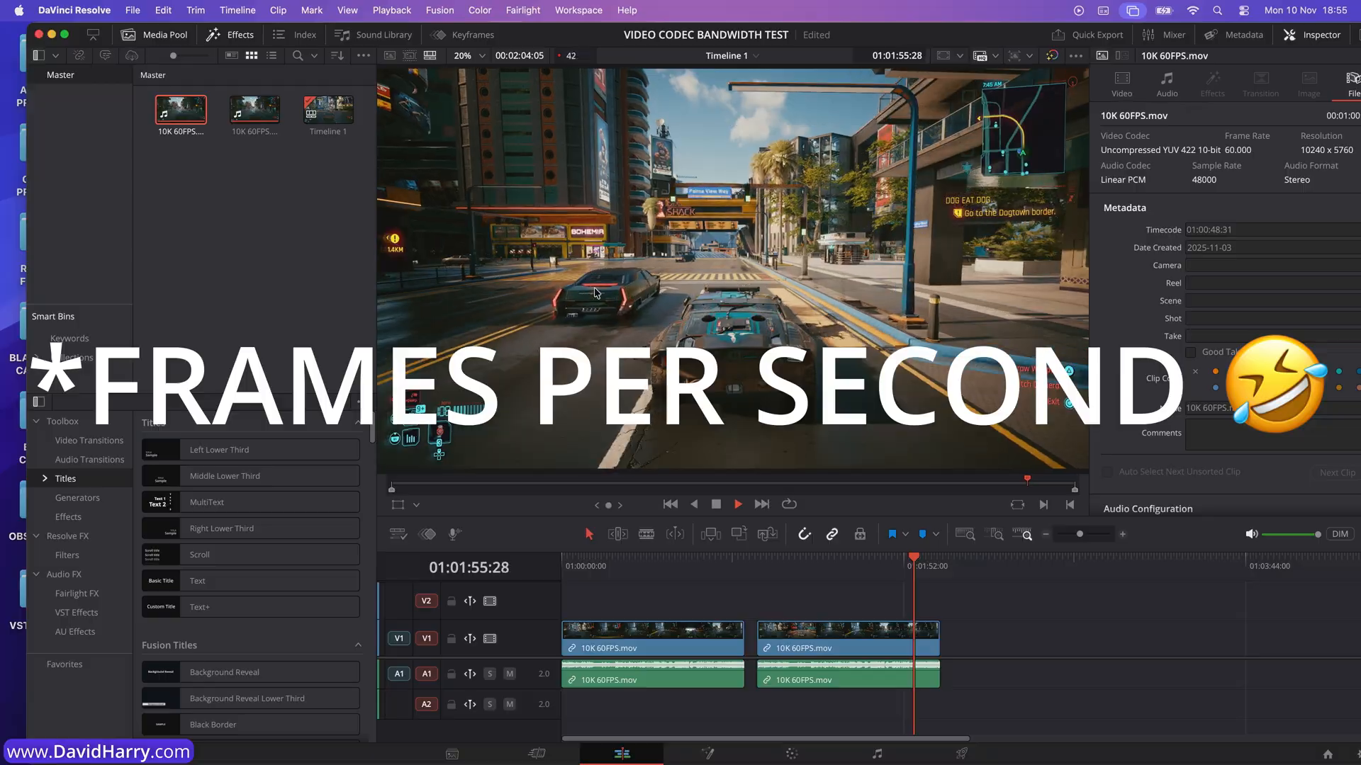
Play the first and second 10K 60FPS clips in turn, comparing 60 fps against 41.5 fps playback.
click(737, 504)
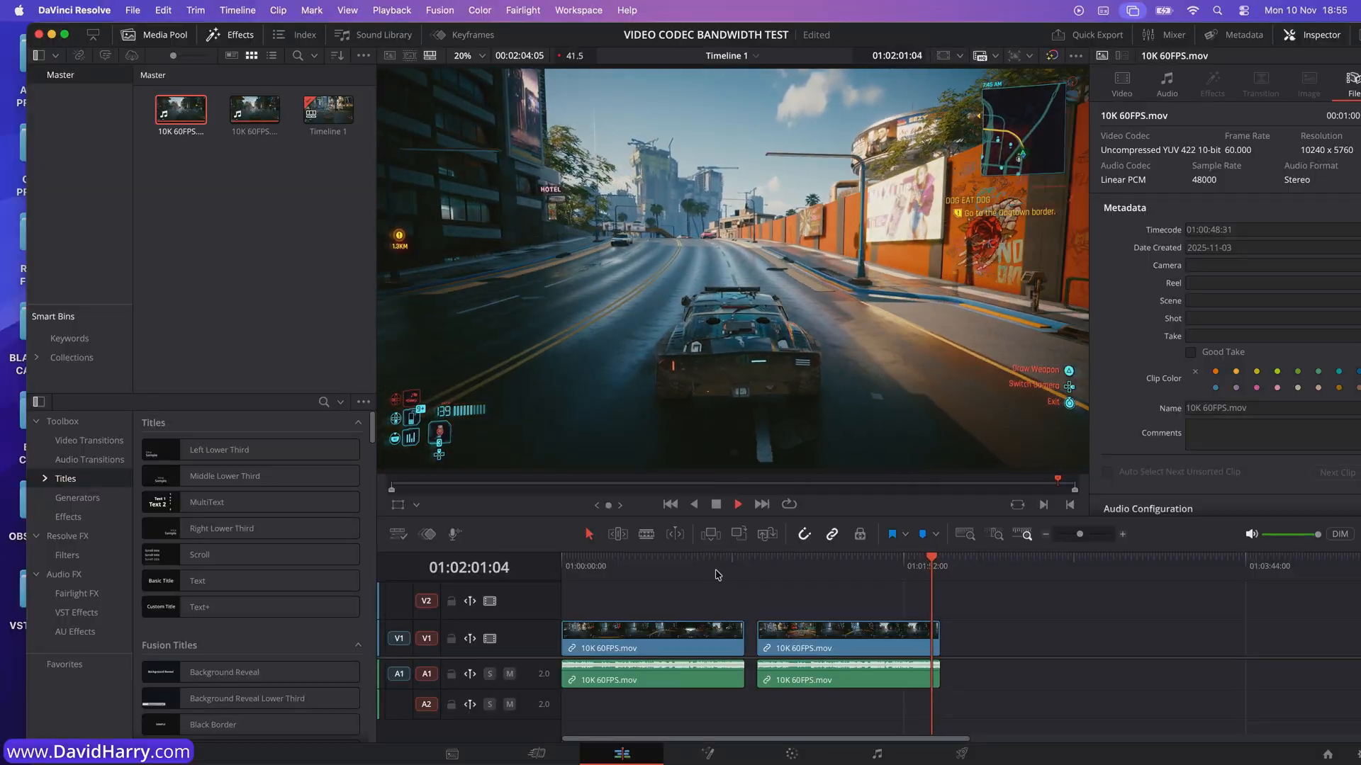
click(720, 557)
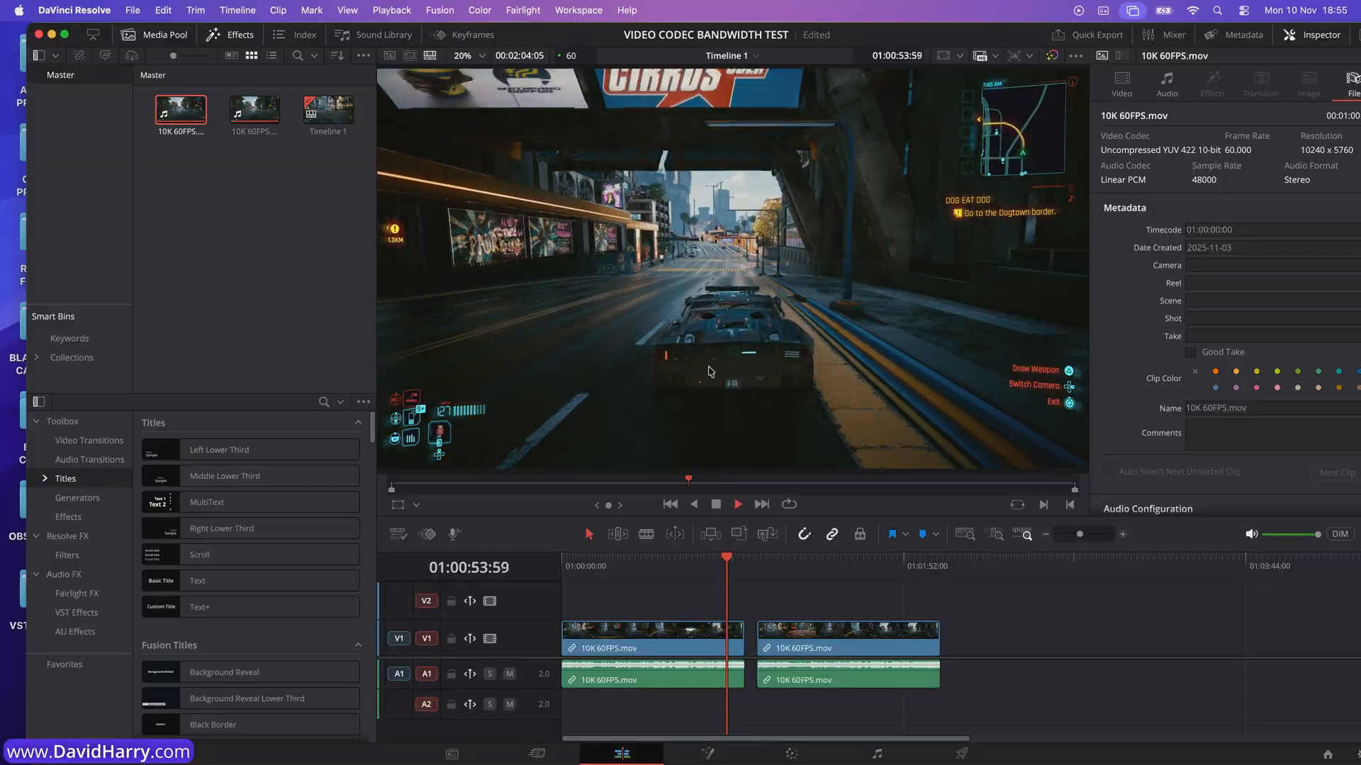
click(737, 504)
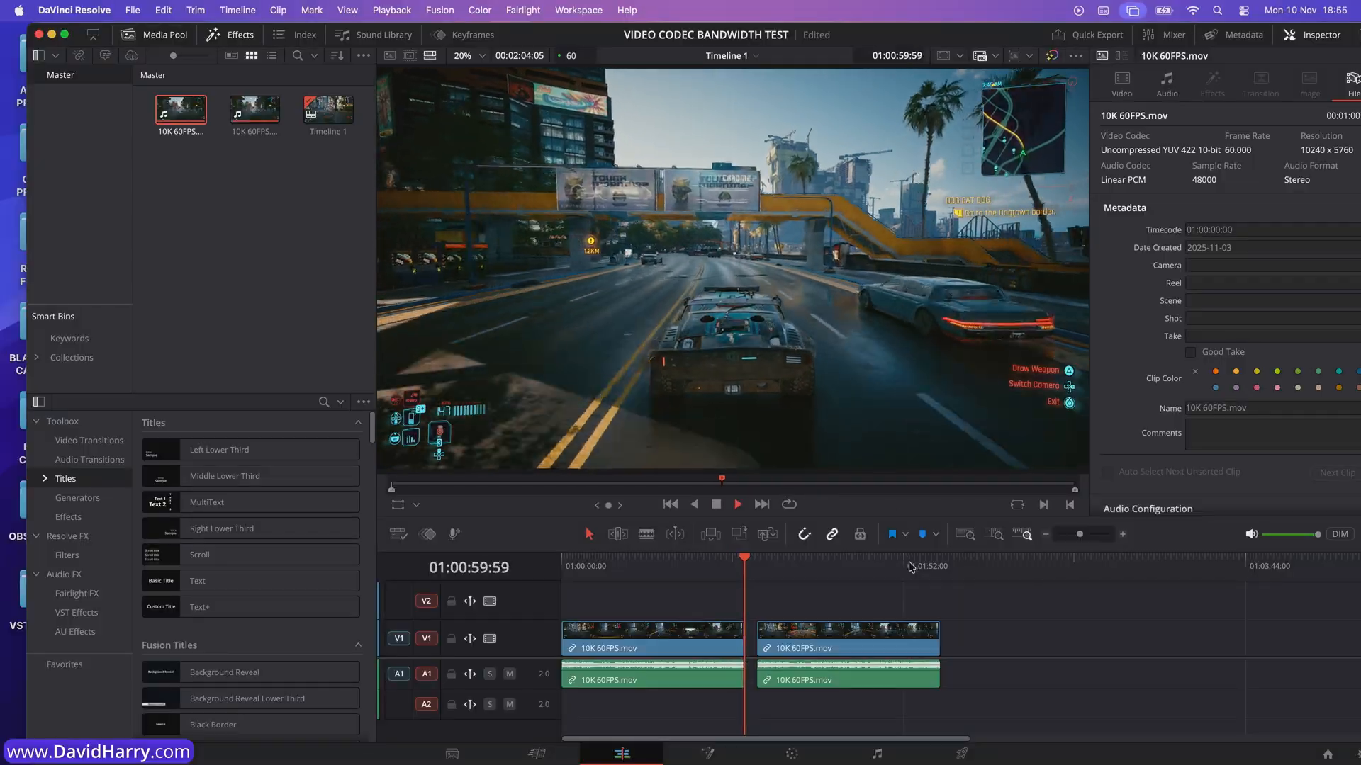
click(917, 567)
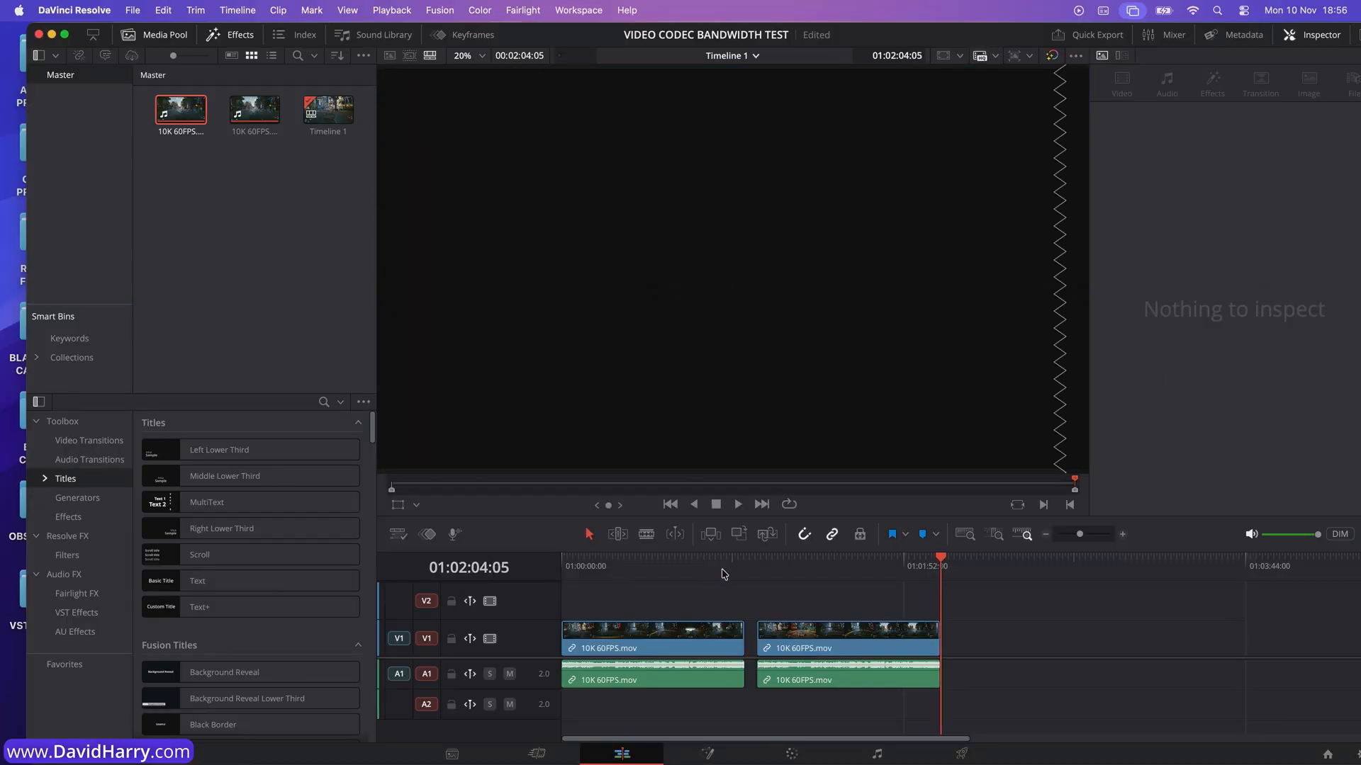
click(720, 555)
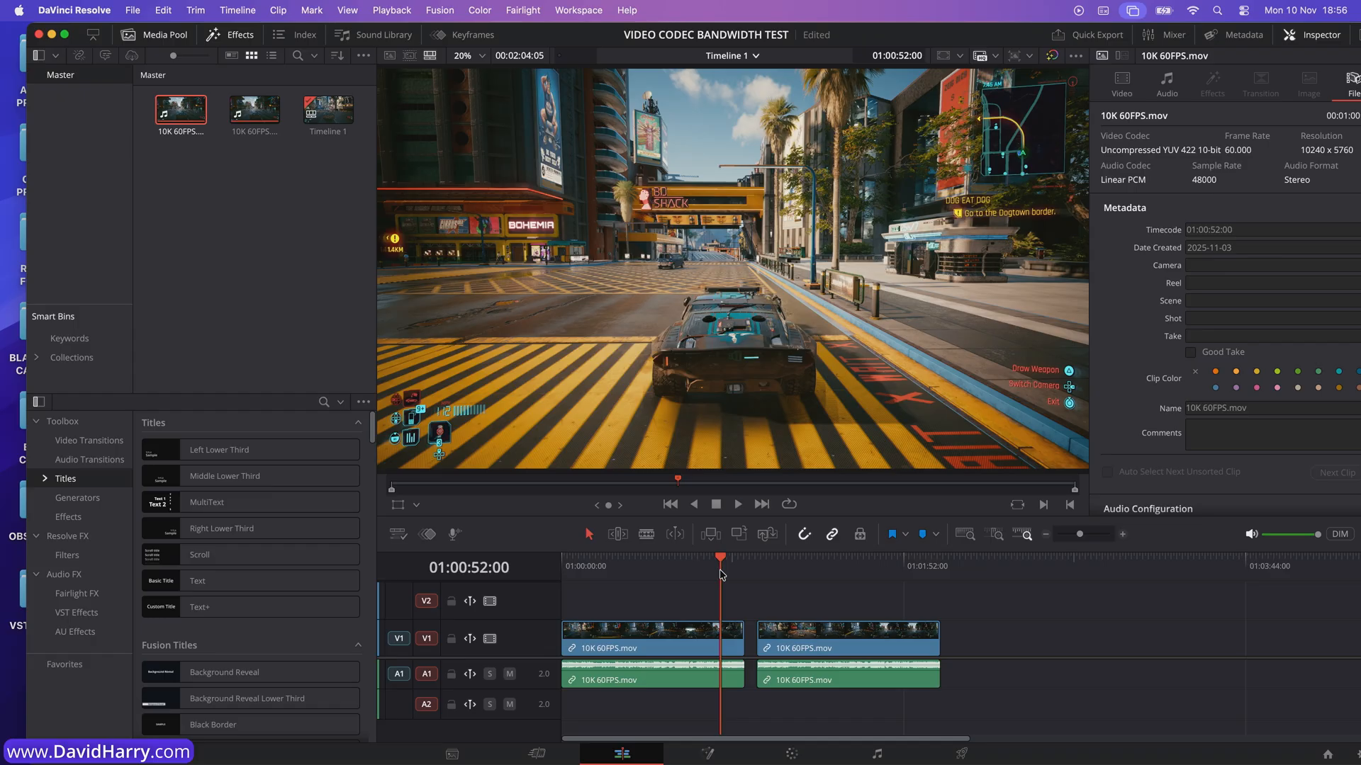
click(736, 505)
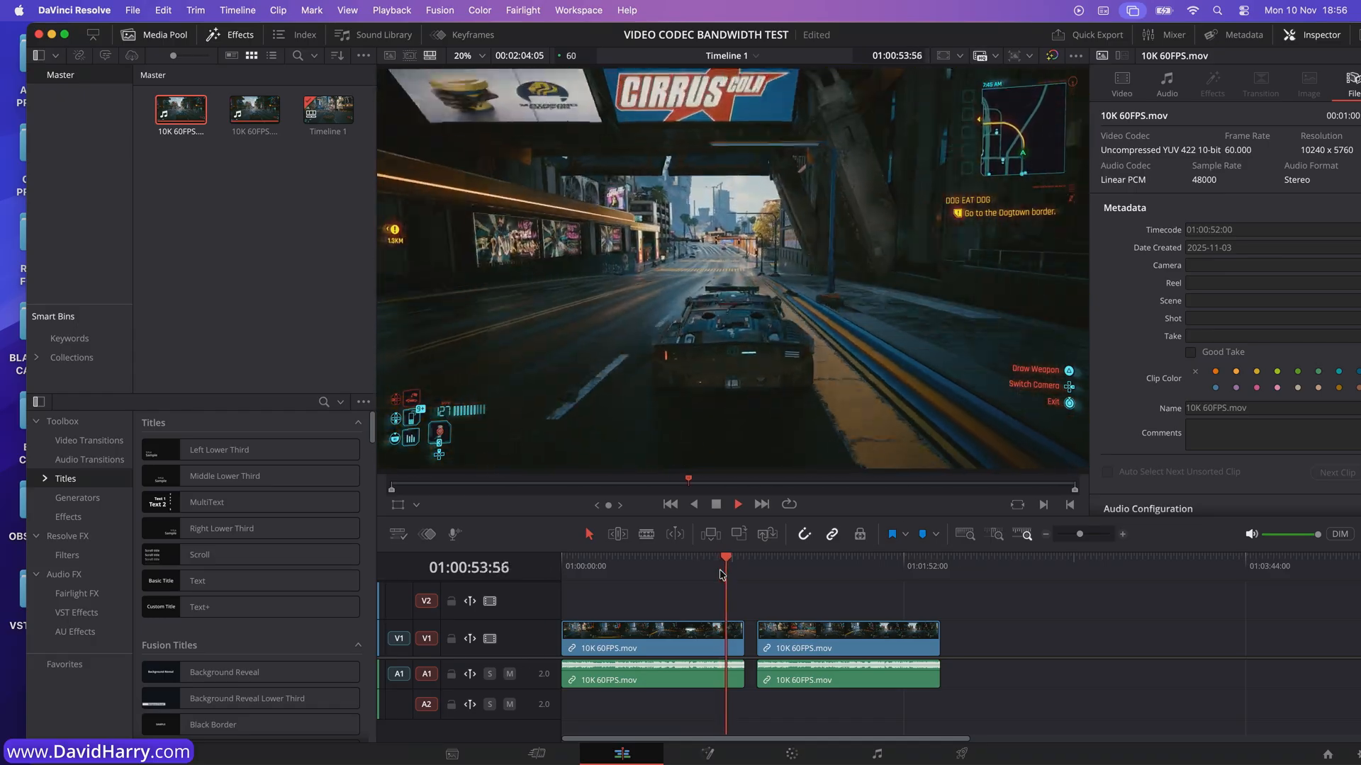